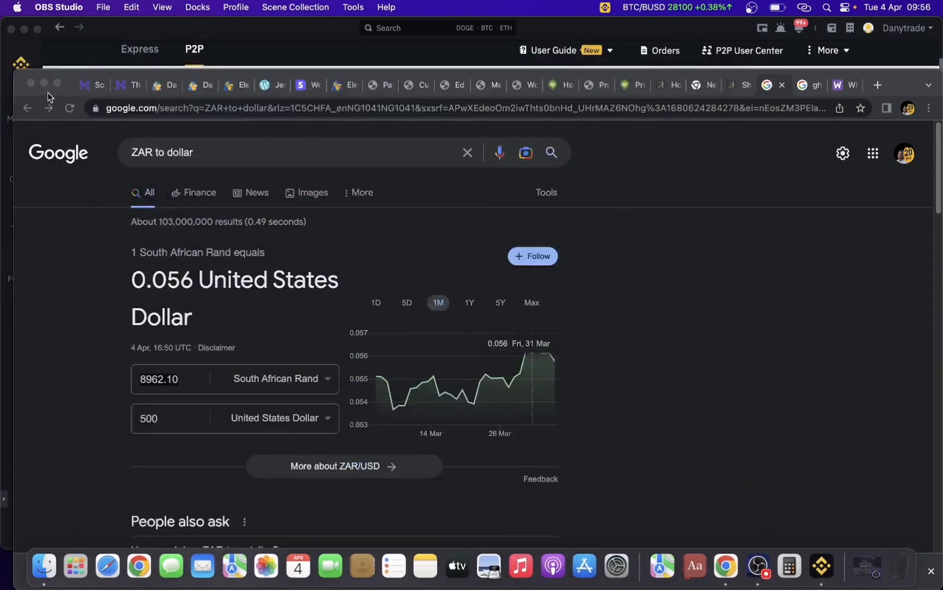
Get Google's converter showing 500 US dollars equal to 8962.10 South African rand.
click(170, 380)
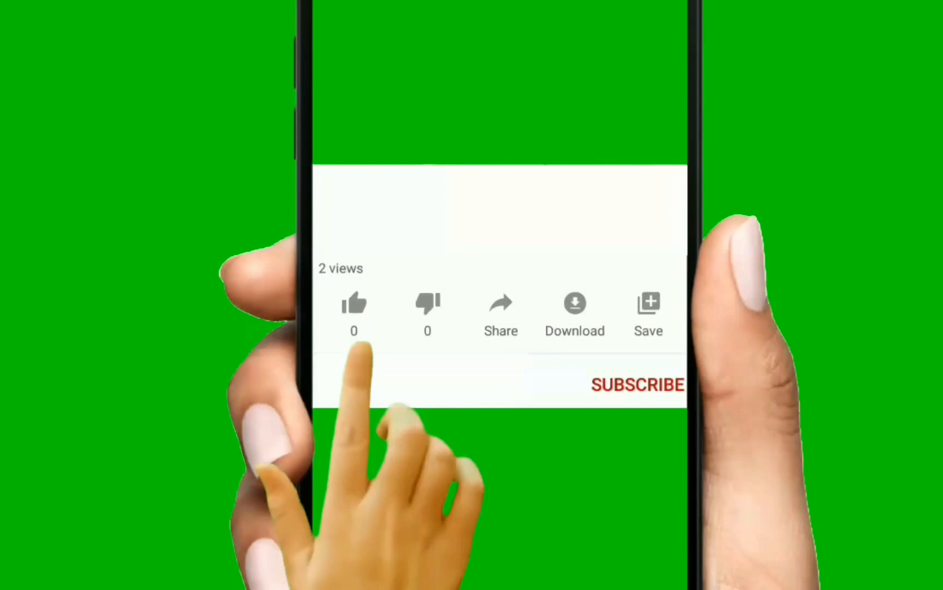
click(354, 303)
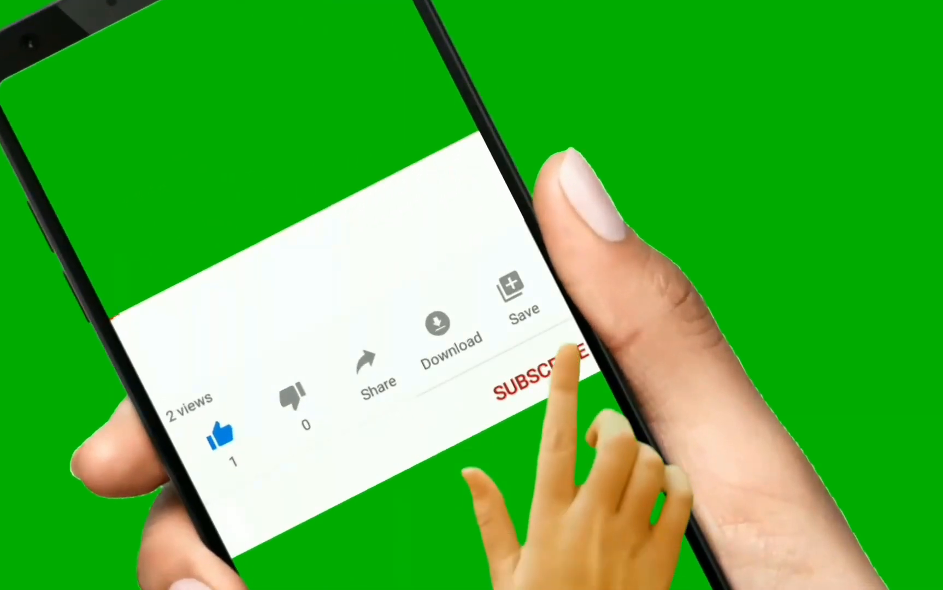
click(539, 376)
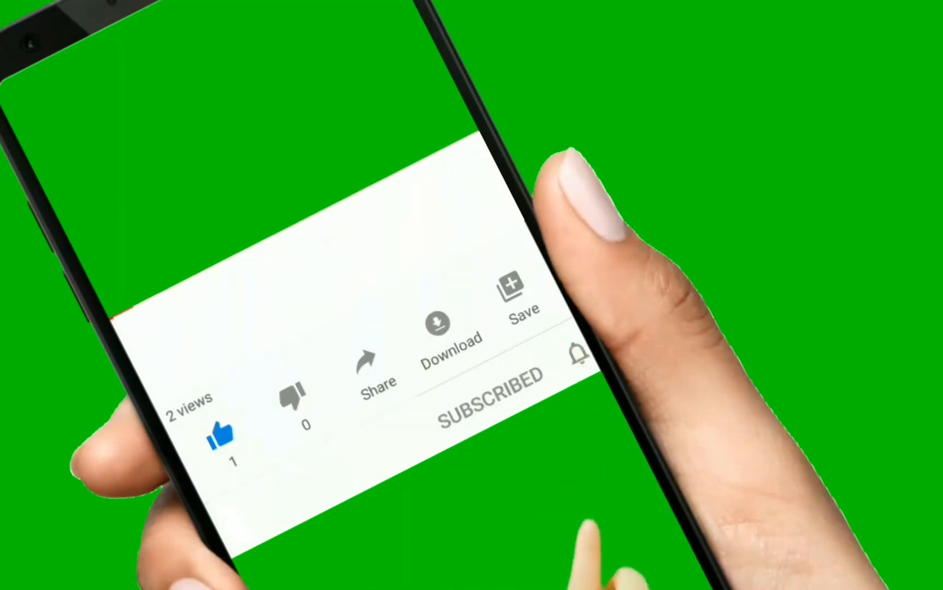
click(576, 358)
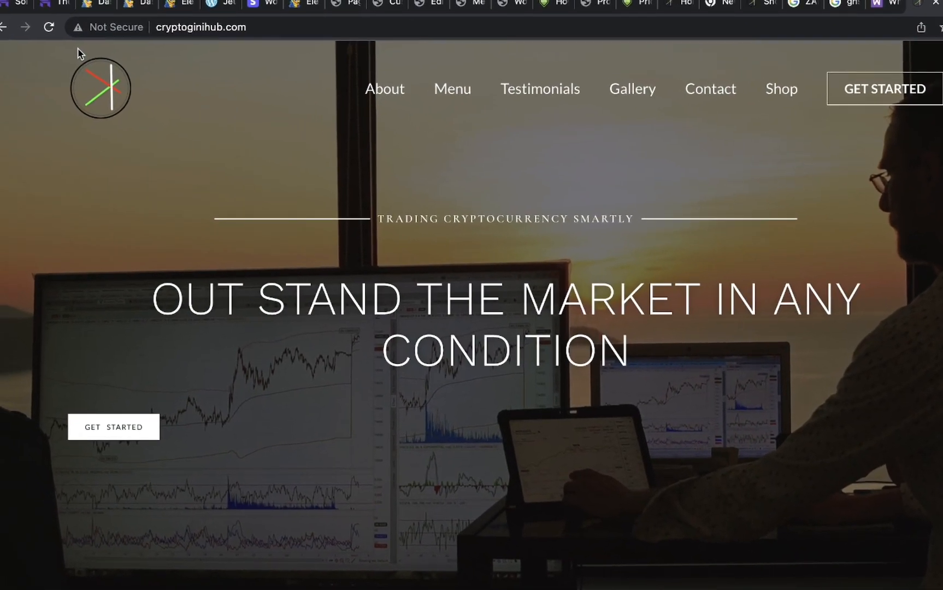
mouse_move(229, 133)
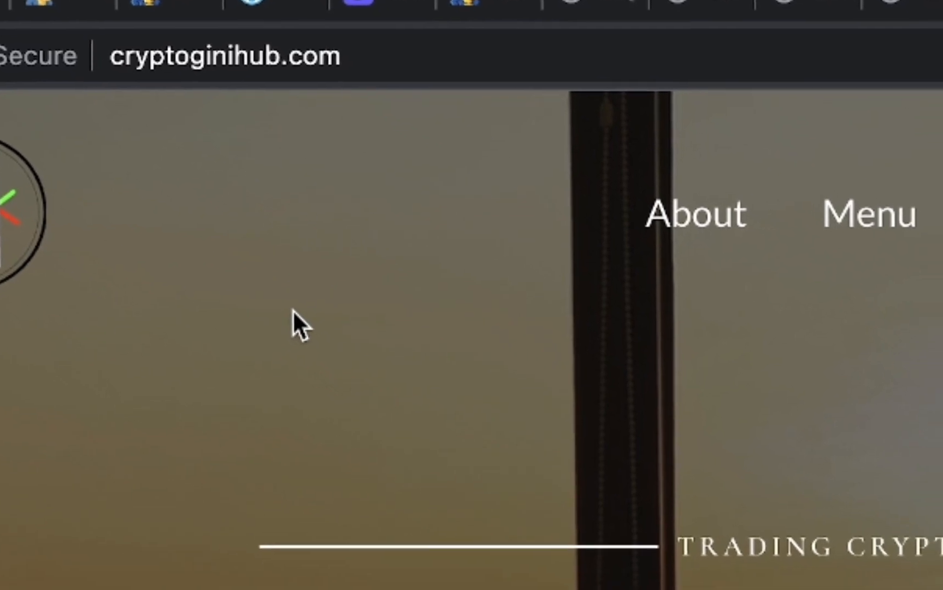
scroll(down, 3)
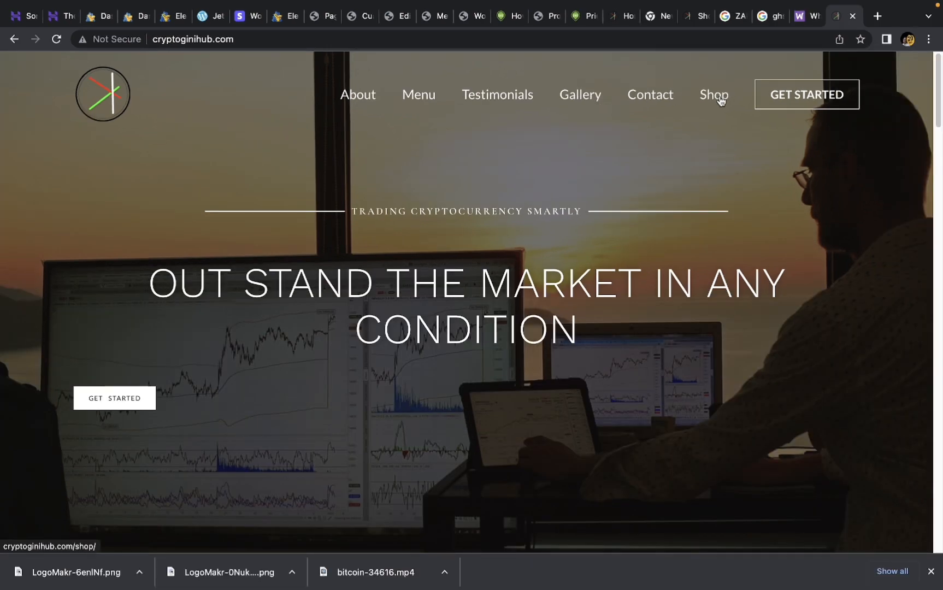
Go to the Shop page and bring the Crypto Arbitrage Bot Software card (₵5,425.00, was ₵7,161.00) into view.
click(713, 94)
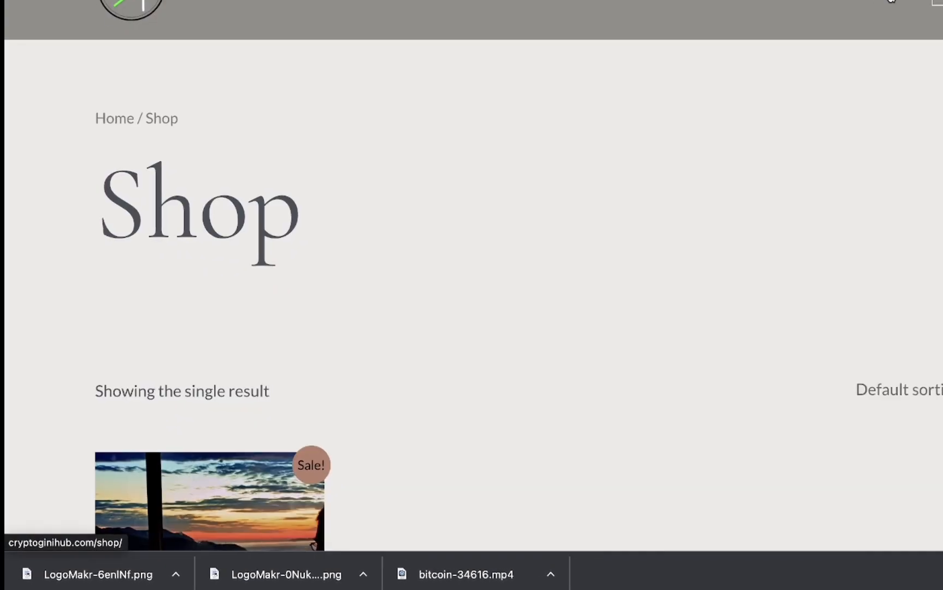
scroll(down, 3)
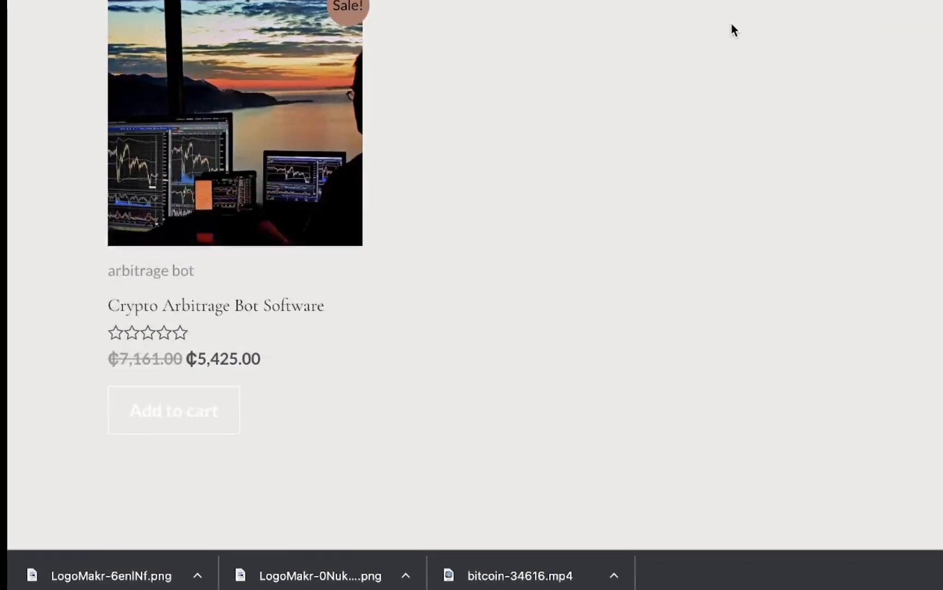
scroll(down, 3)
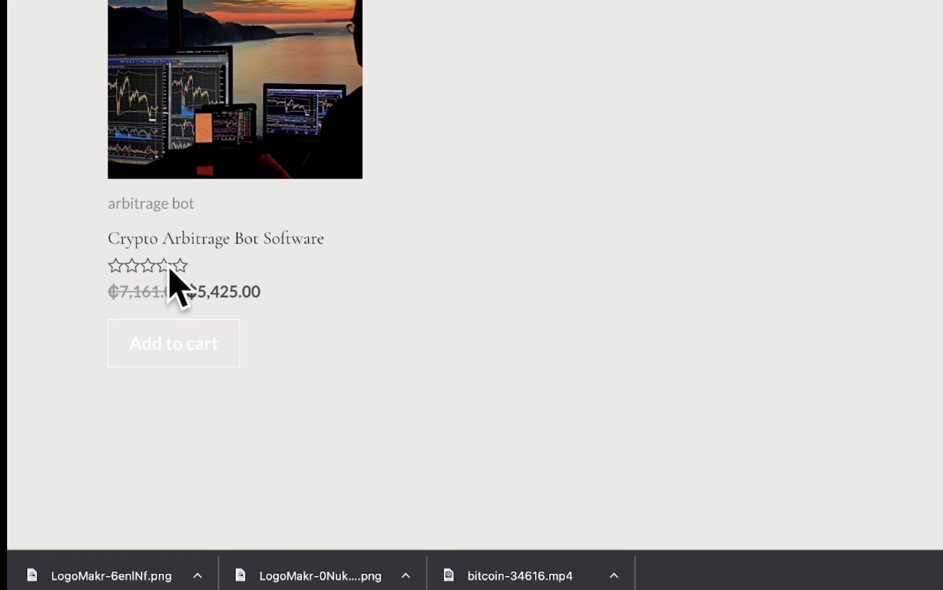
mouse_move(235, 295)
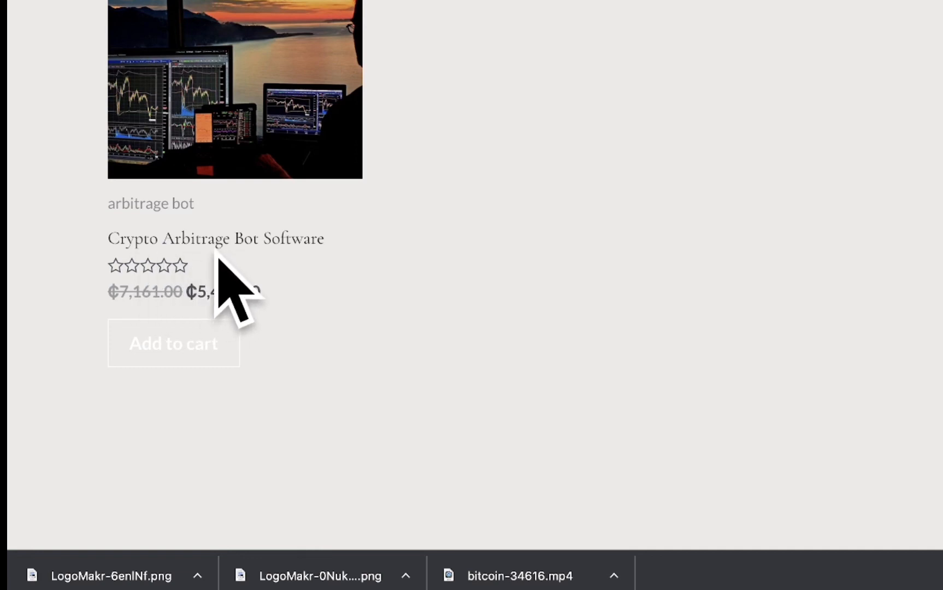
scroll(up, 3)
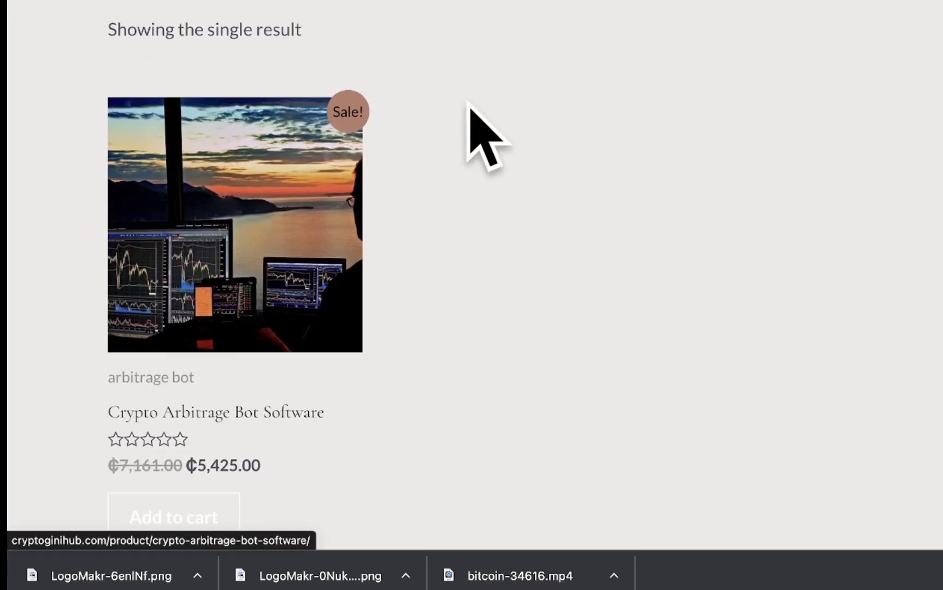
mouse_move(213, 464)
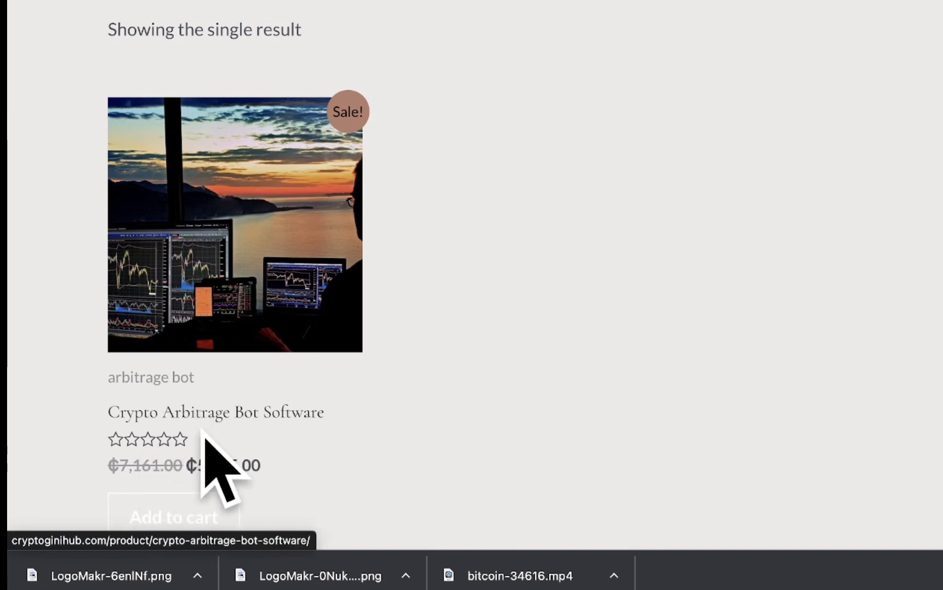
mouse_move(368, 341)
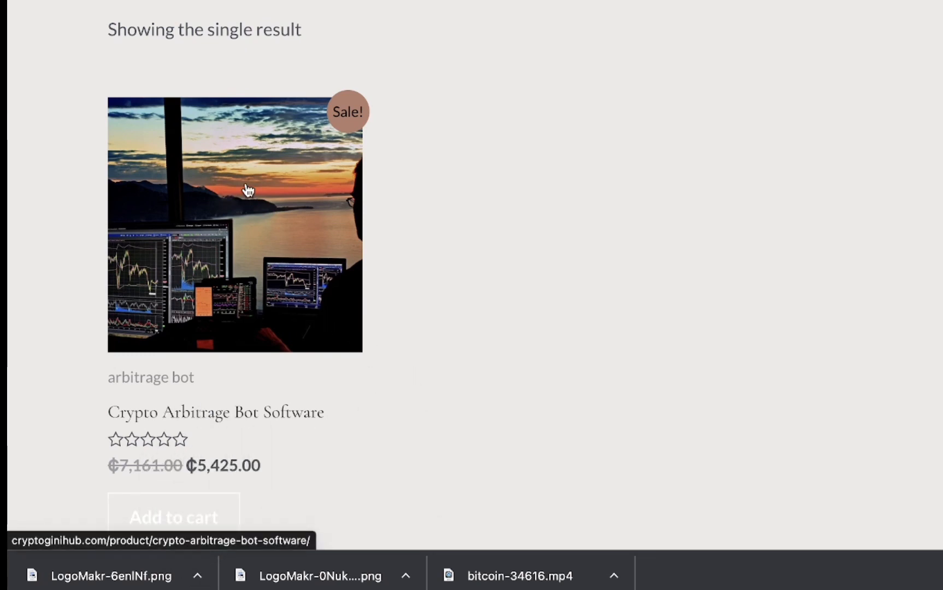
mouse_move(223, 186)
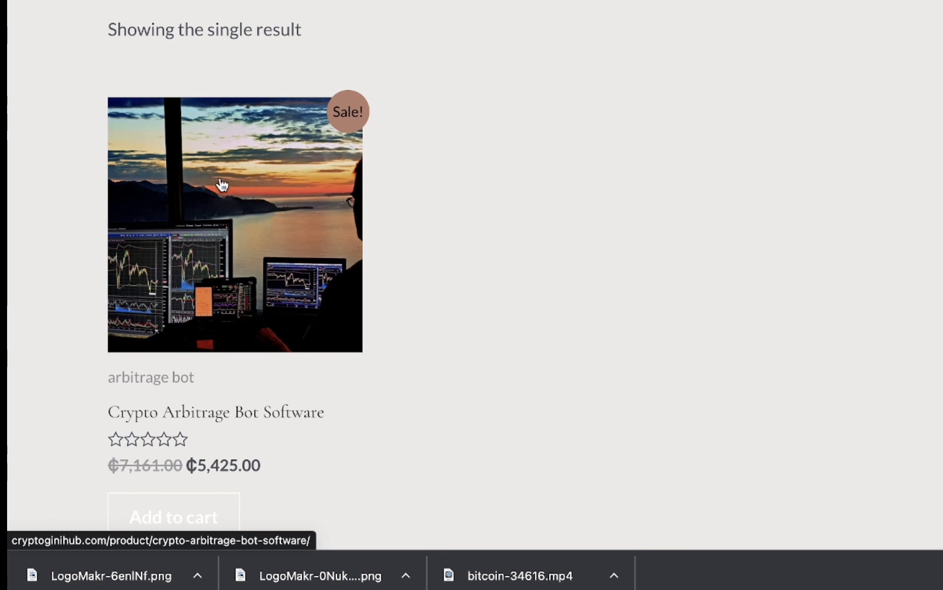
mouse_move(8, 169)
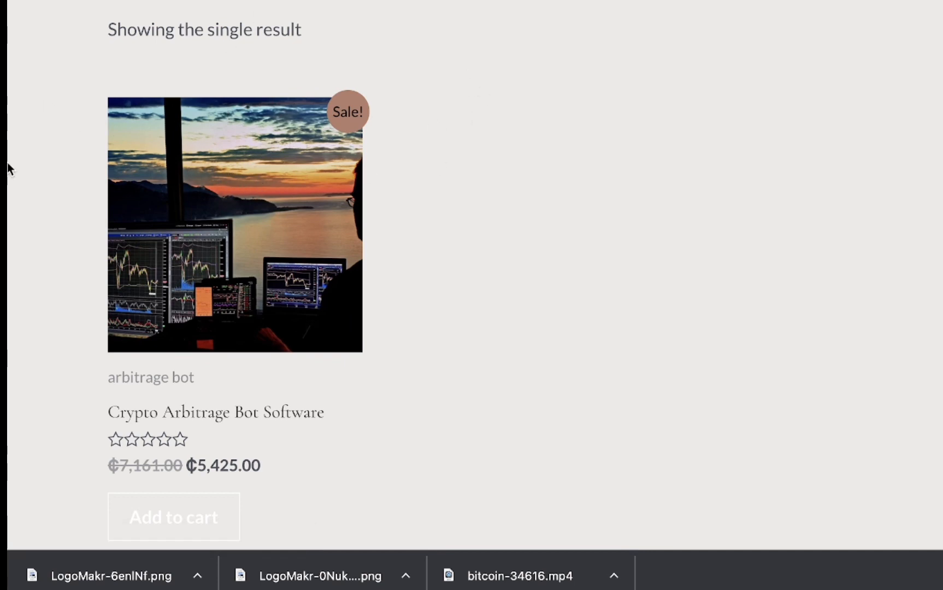
mouse_move(238, 196)
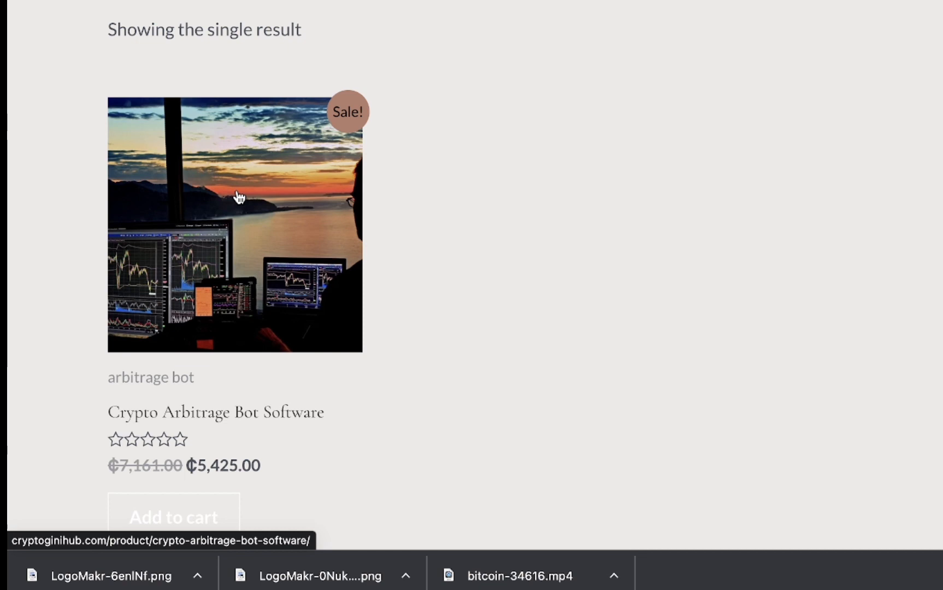
mouse_move(200, 283)
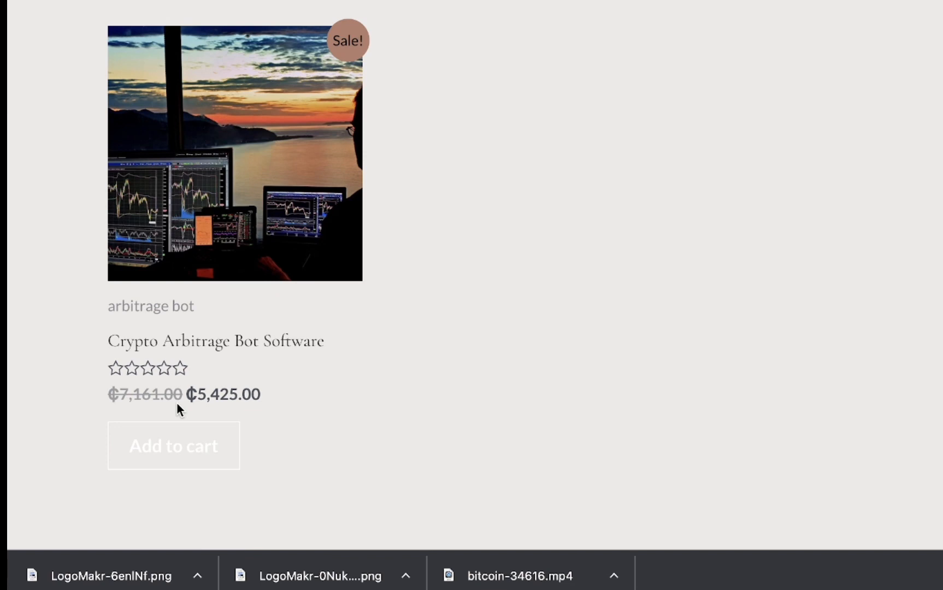
mouse_move(215, 415)
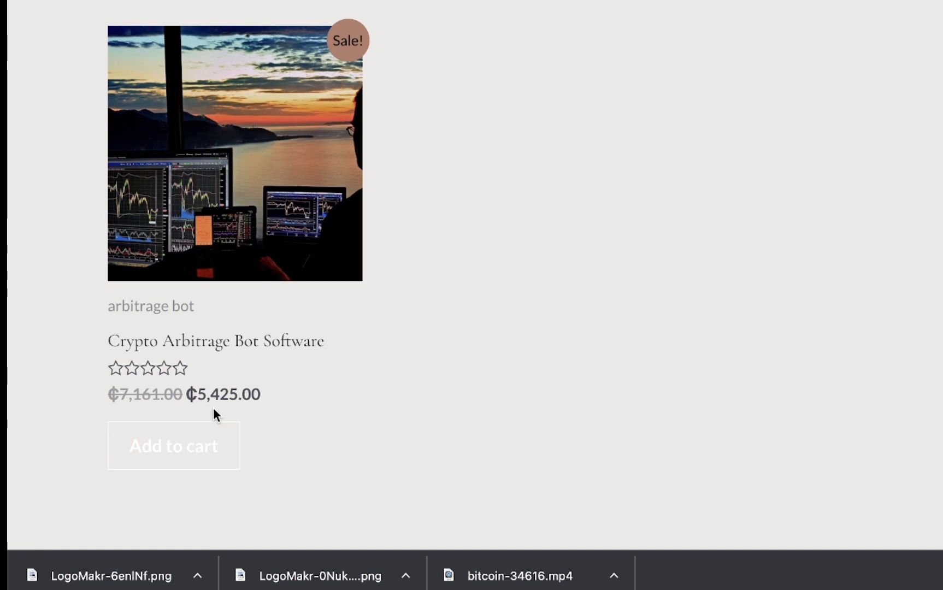
mouse_move(187, 431)
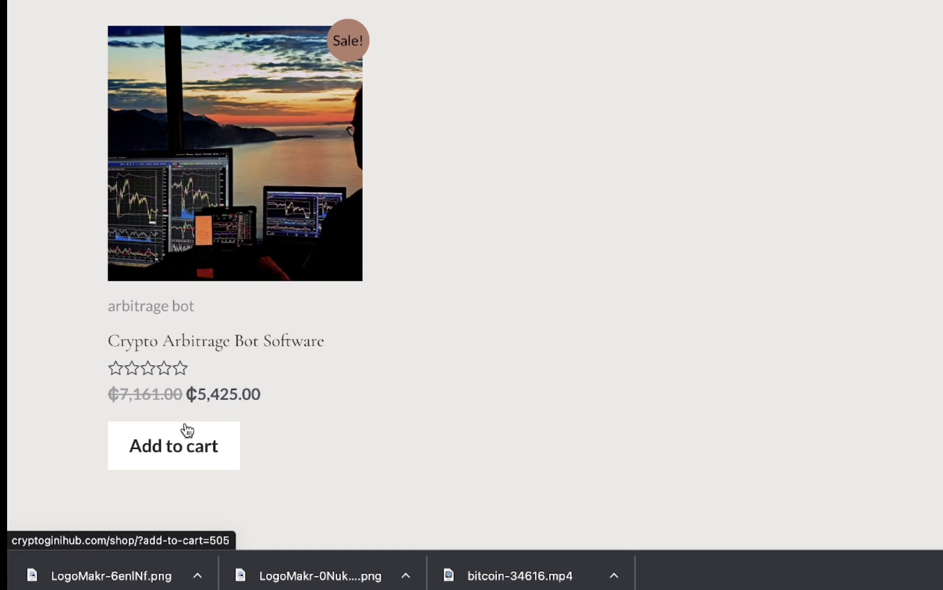
mouse_move(169, 438)
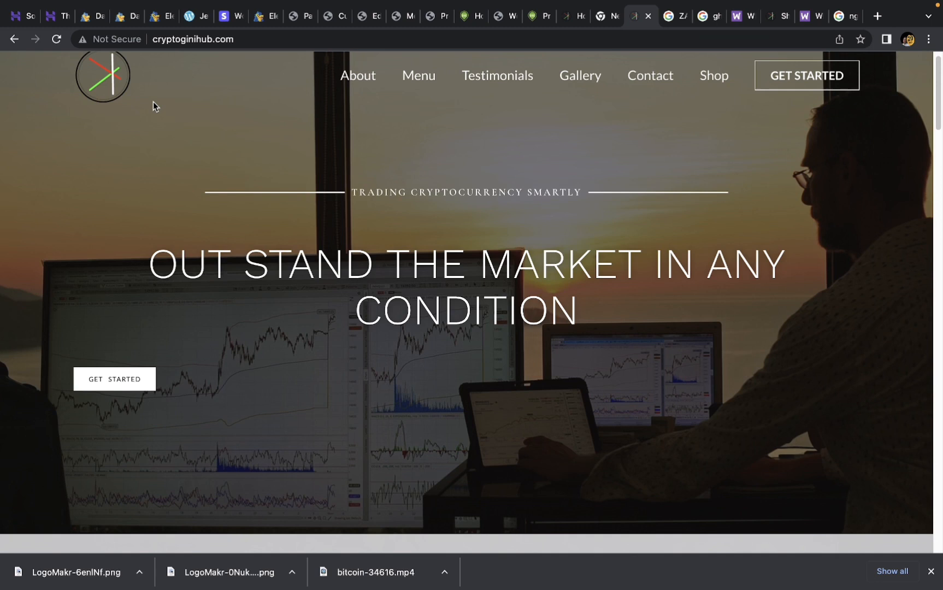
mouse_move(174, 124)
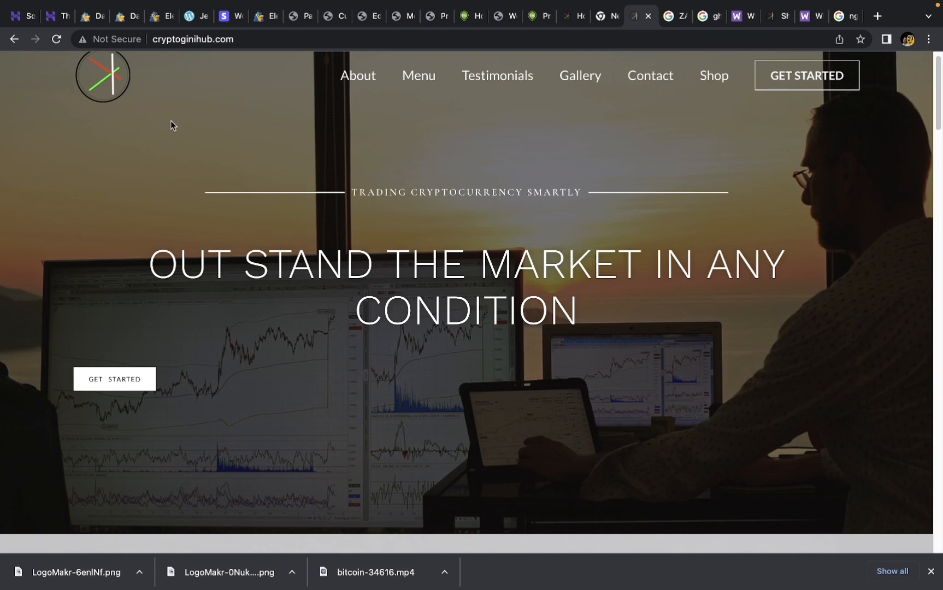
mouse_move(329, 106)
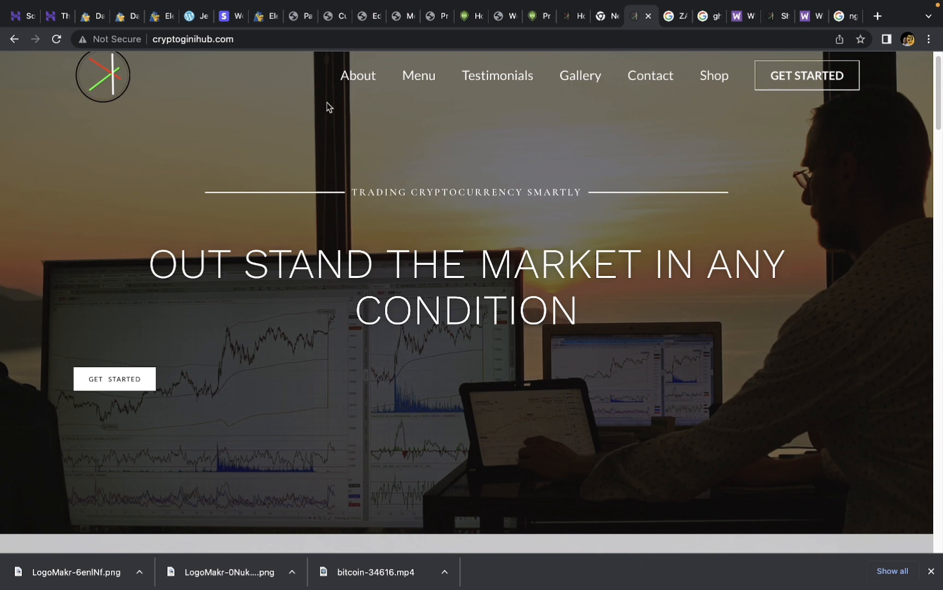
mouse_move(605, 112)
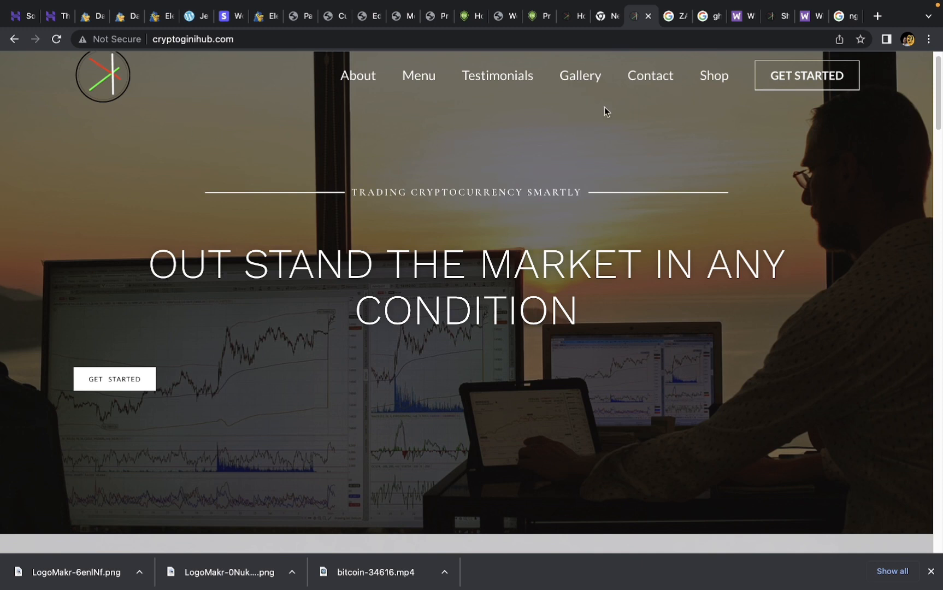
mouse_move(300, 49)
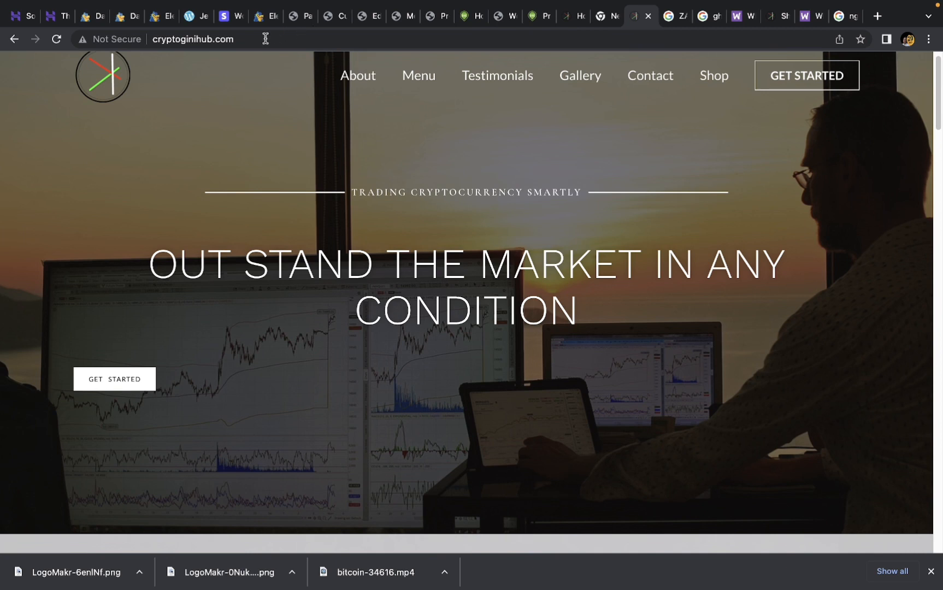
mouse_move(331, 191)
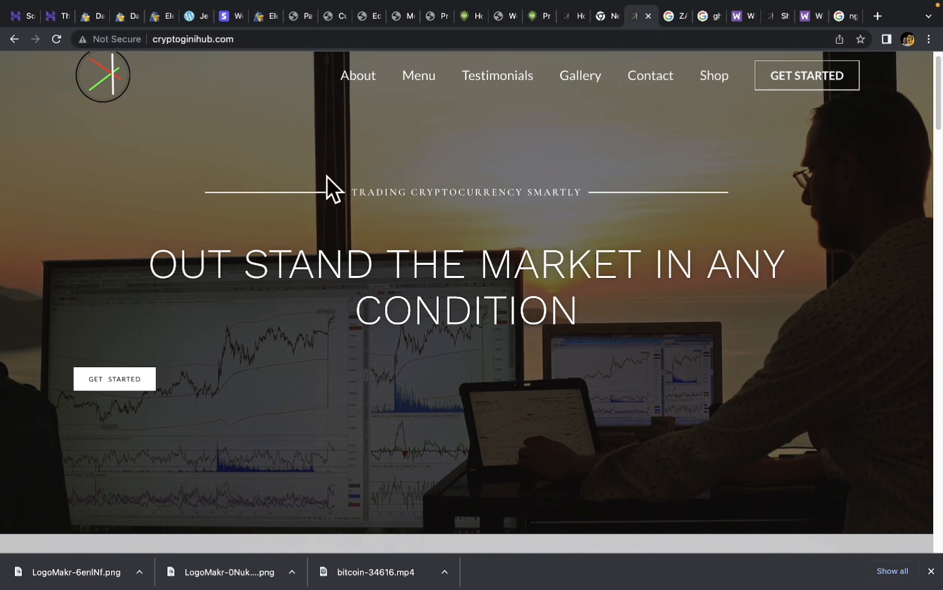
mouse_move(431, 93)
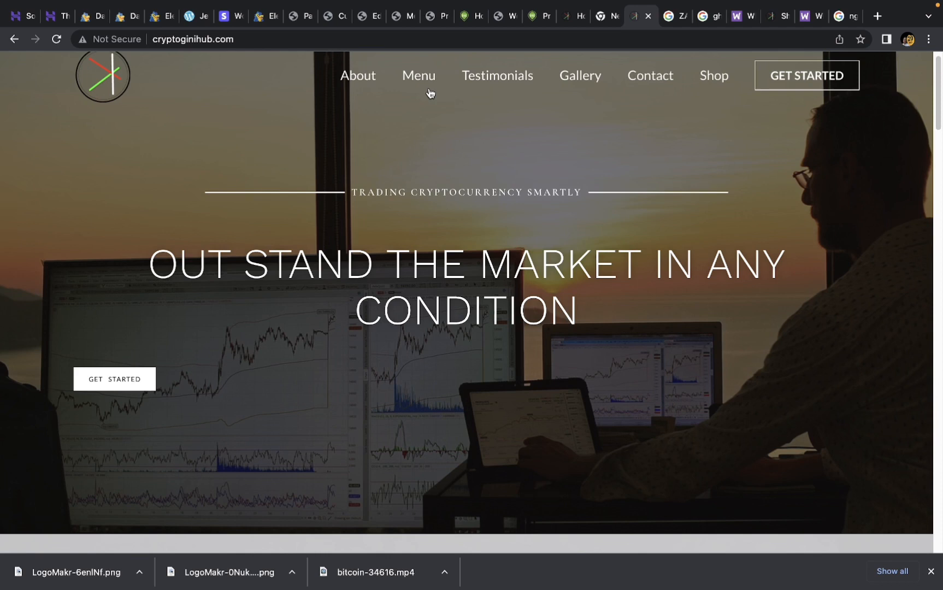
mouse_move(714, 83)
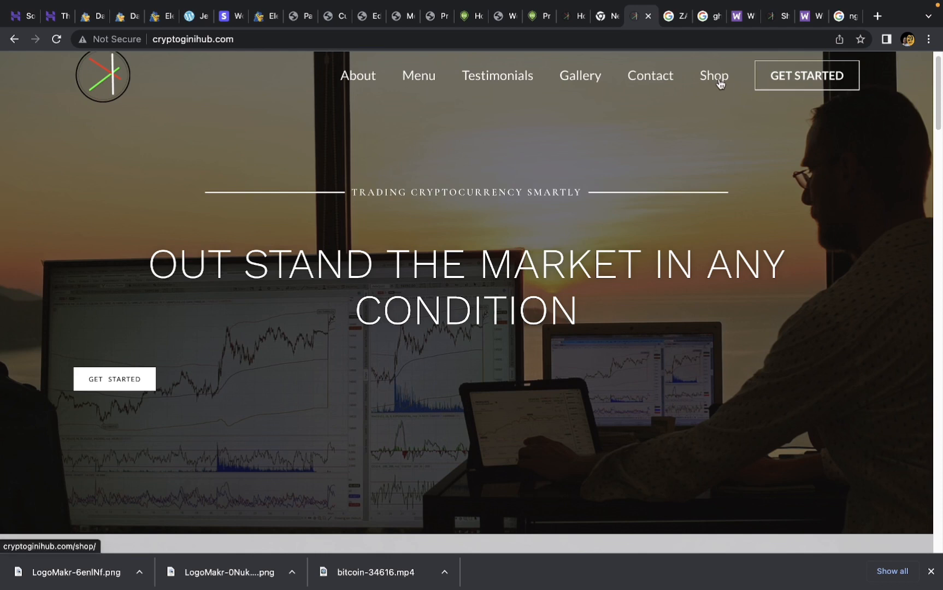
click(714, 75)
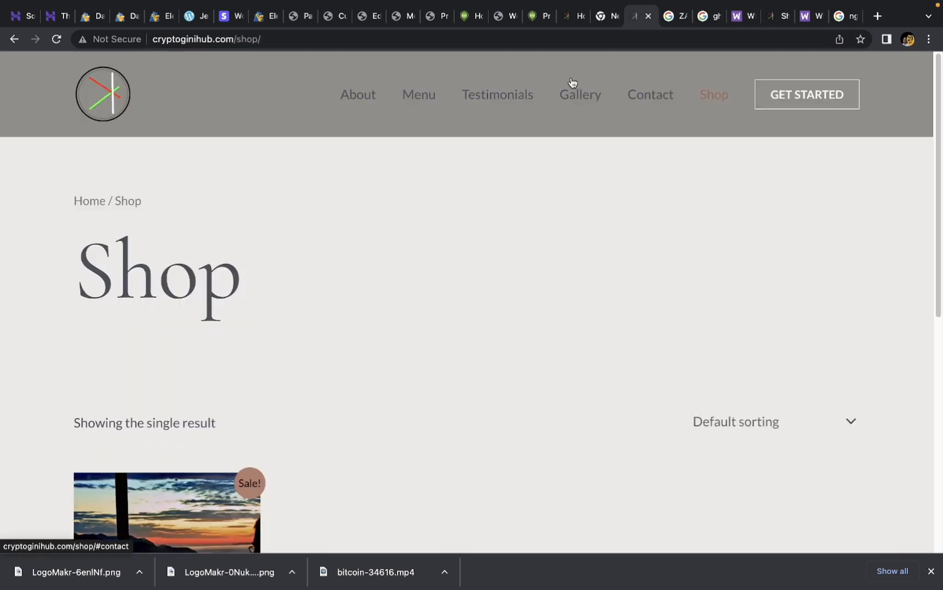
mouse_move(243, 224)
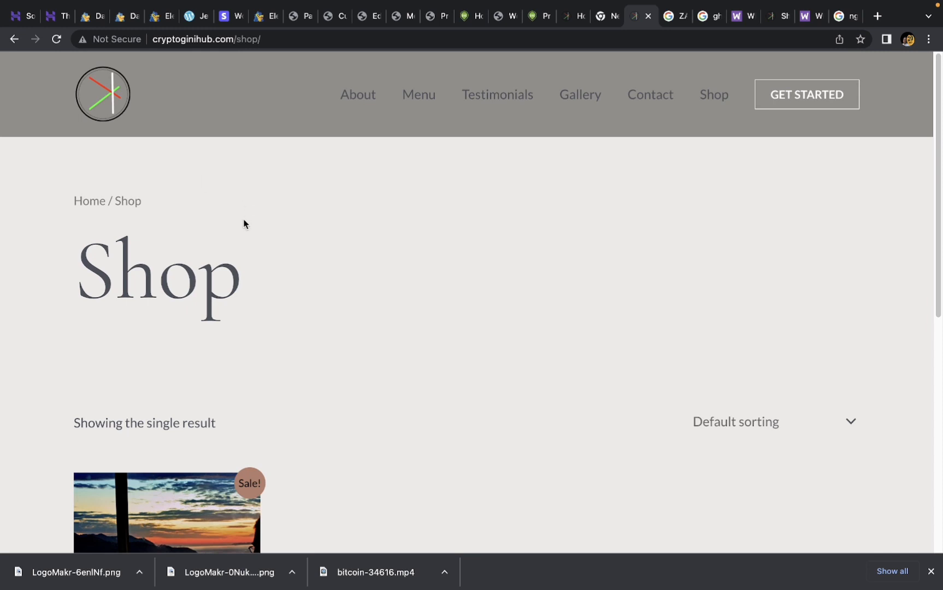
scroll(down, 3)
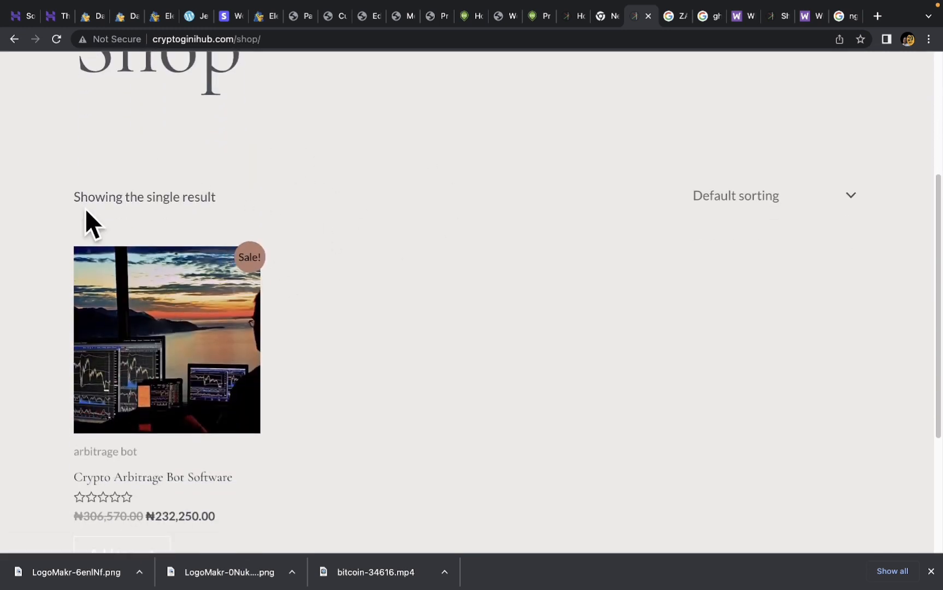
mouse_move(385, 308)
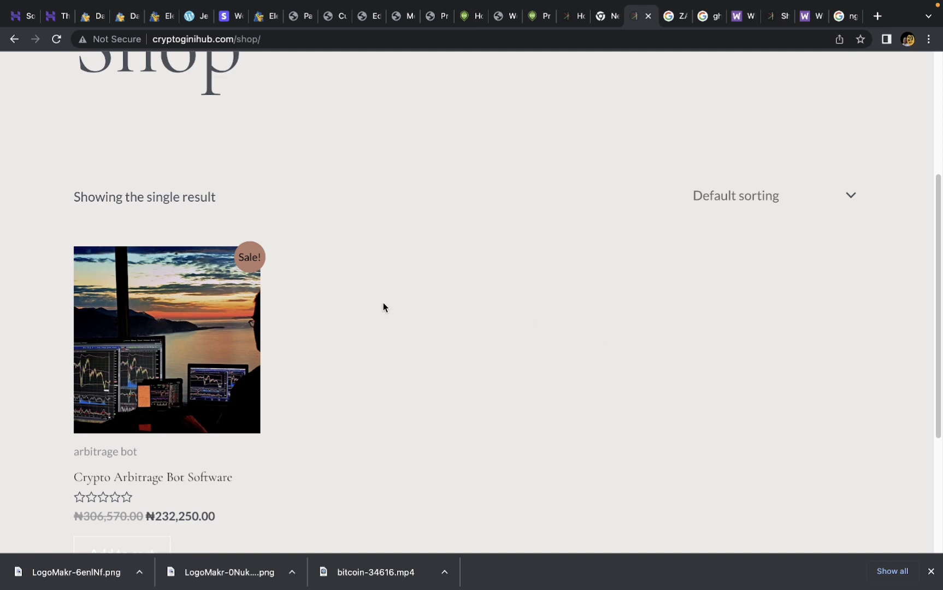
scroll(down, 3)
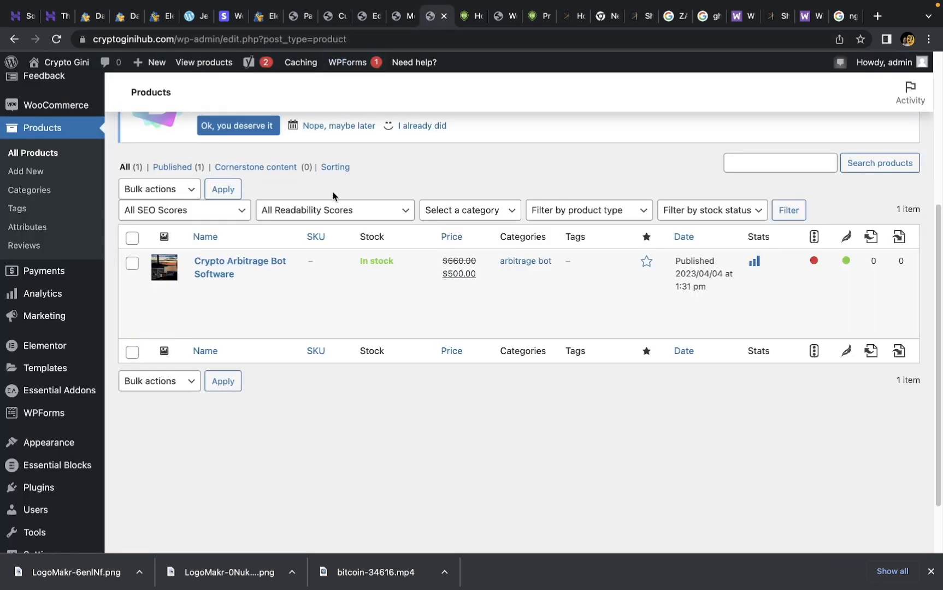
mouse_move(239, 266)
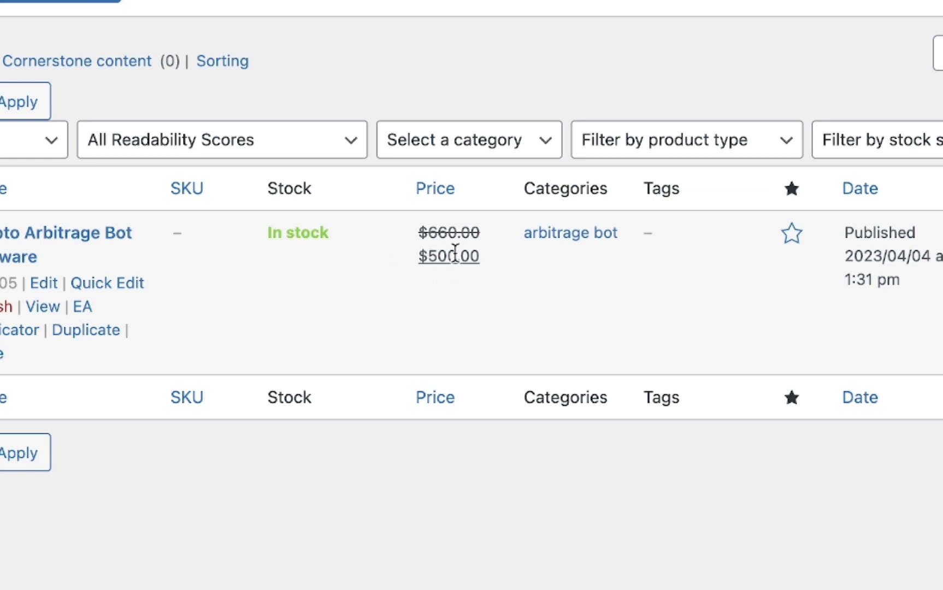
mouse_move(439, 252)
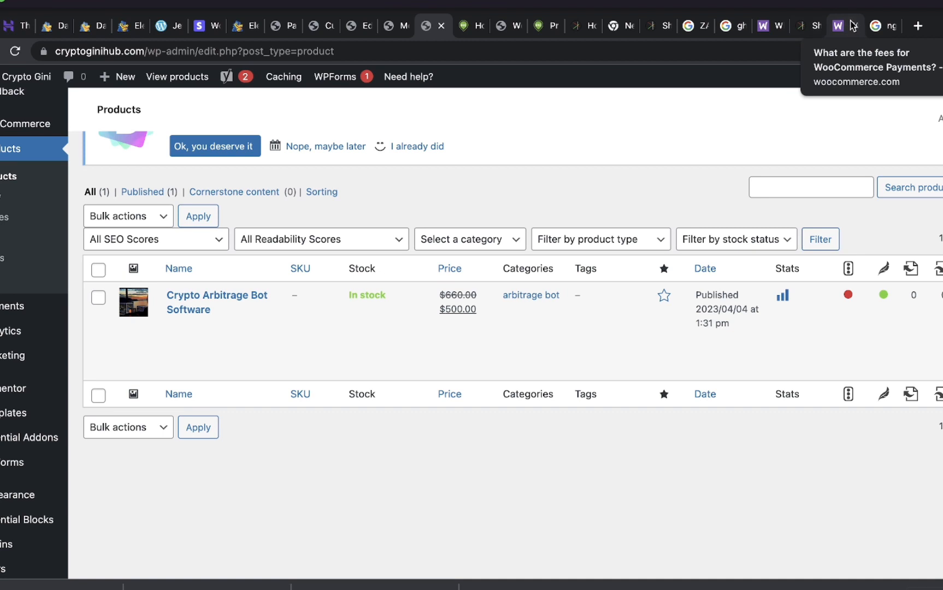
mouse_move(808, 28)
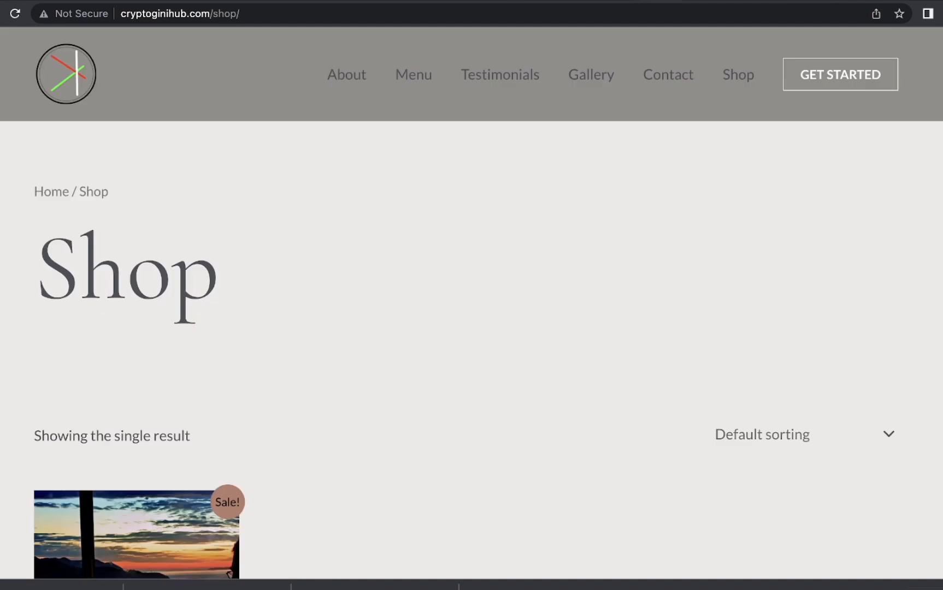
Bring the product card with its ₦232,250.00 sale price (was ₦306,570.00) into view.
scroll(down, 3)
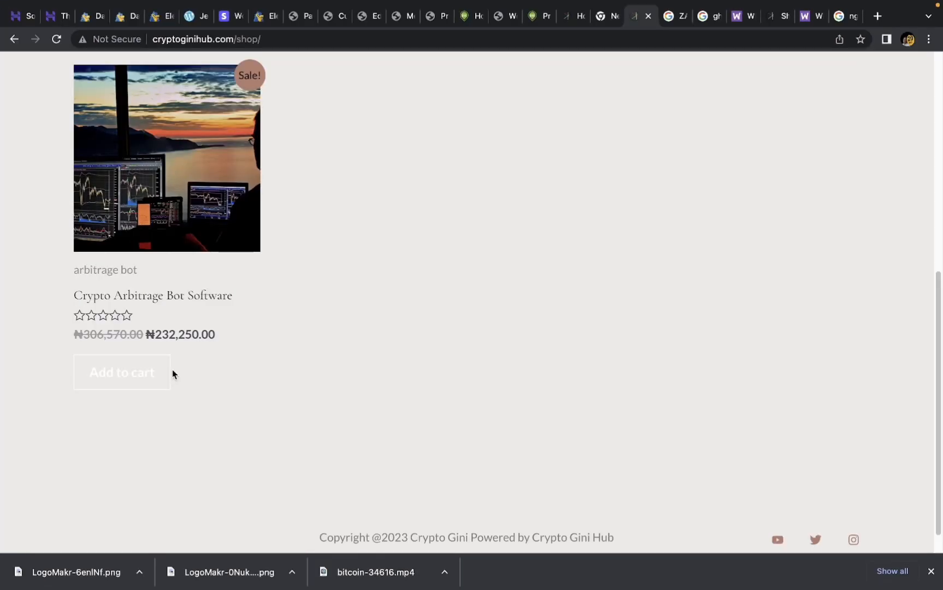
mouse_move(182, 390)
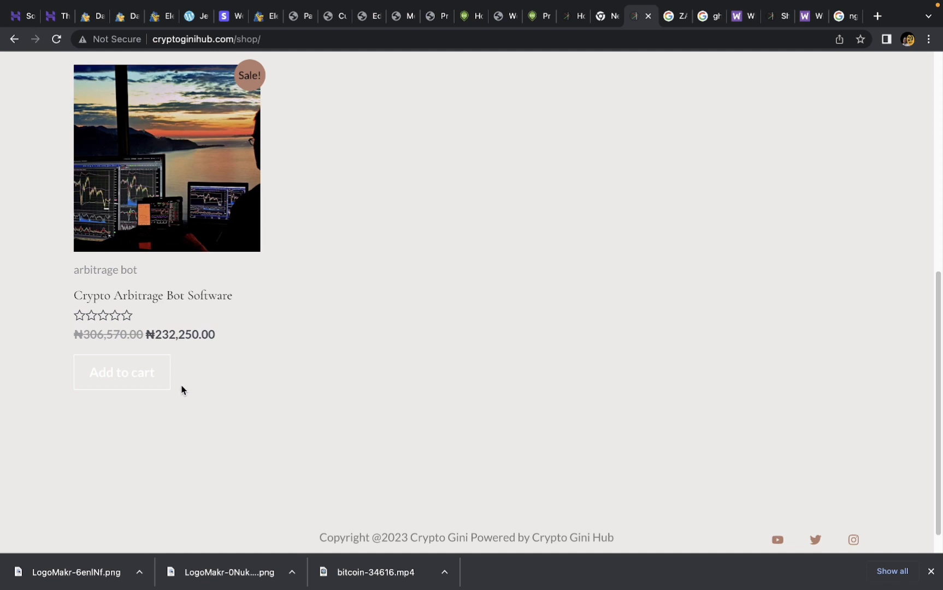
mouse_move(145, 414)
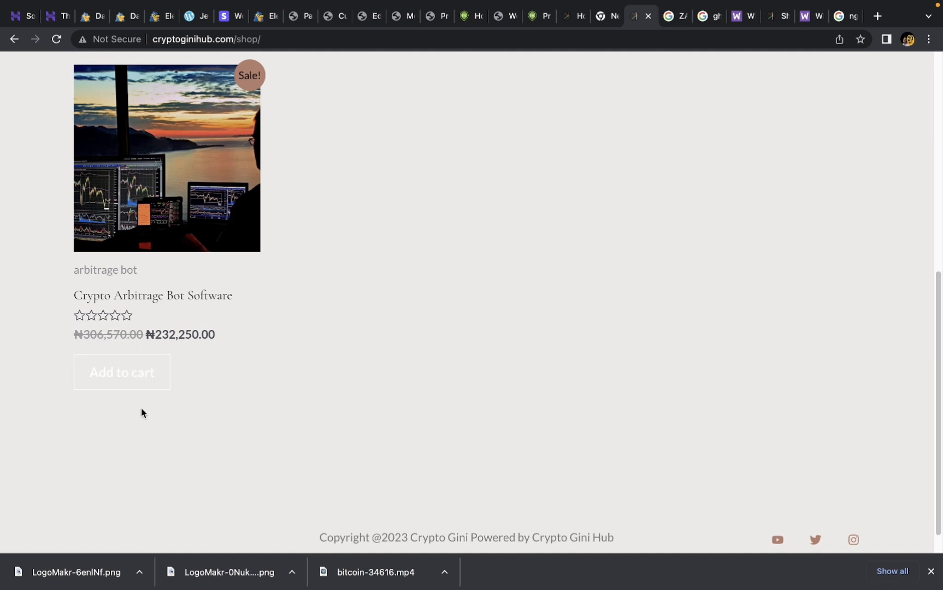
mouse_move(186, 382)
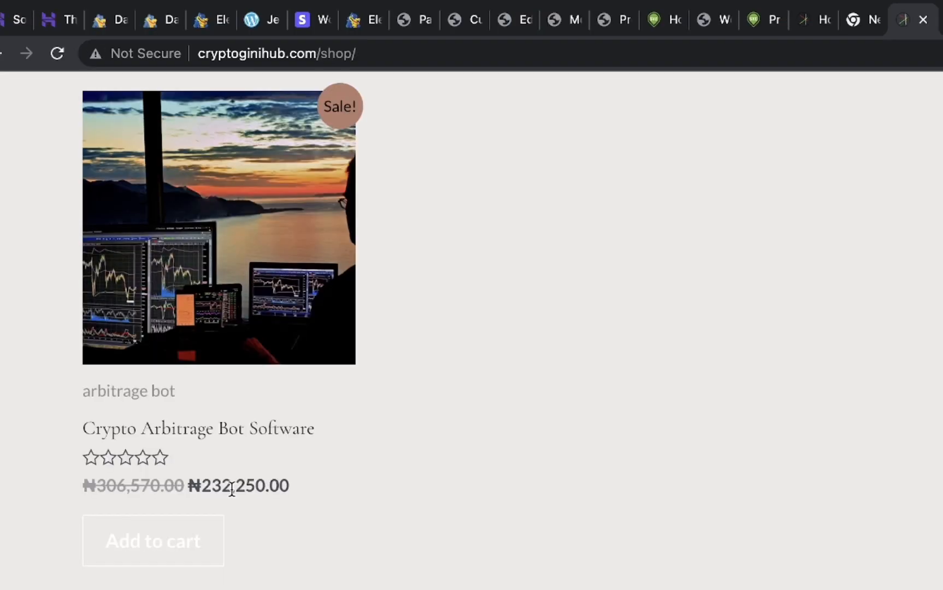
mouse_move(223, 487)
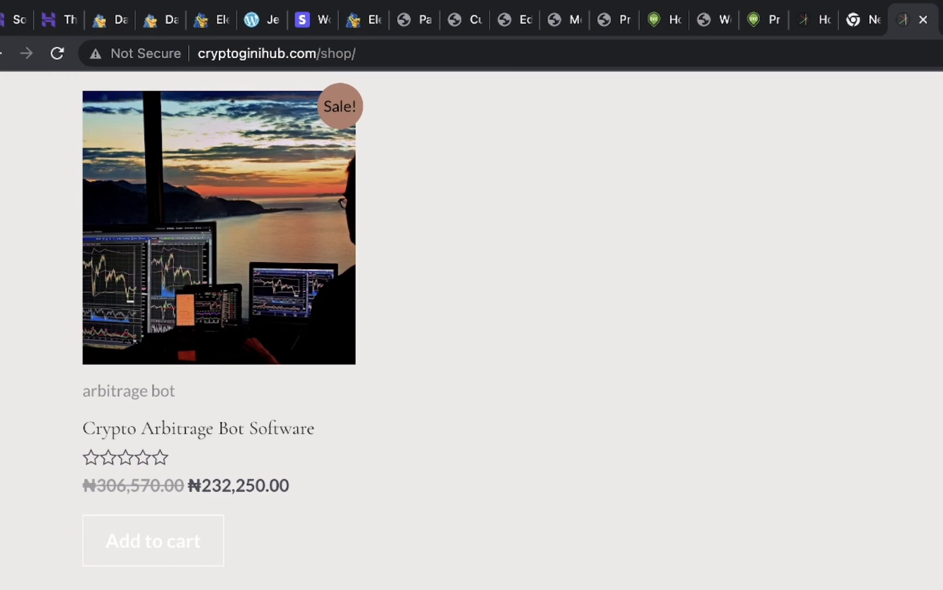
mouse_move(227, 503)
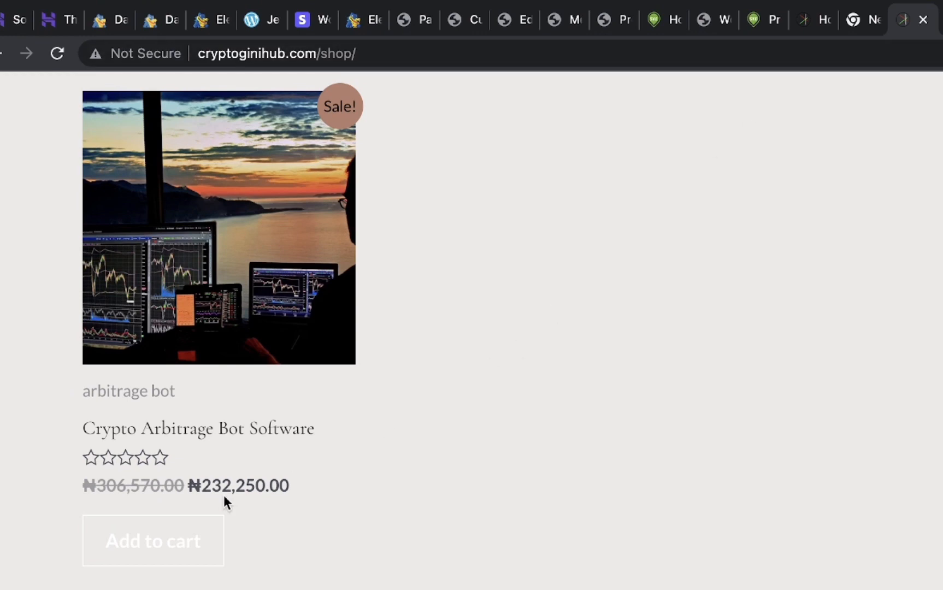
mouse_move(868, 20)
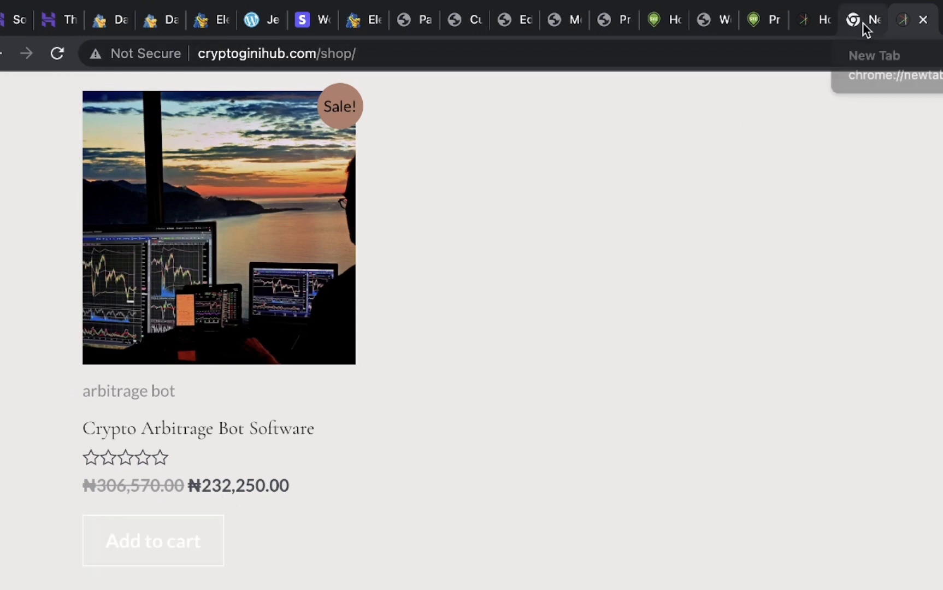
mouse_move(821, 20)
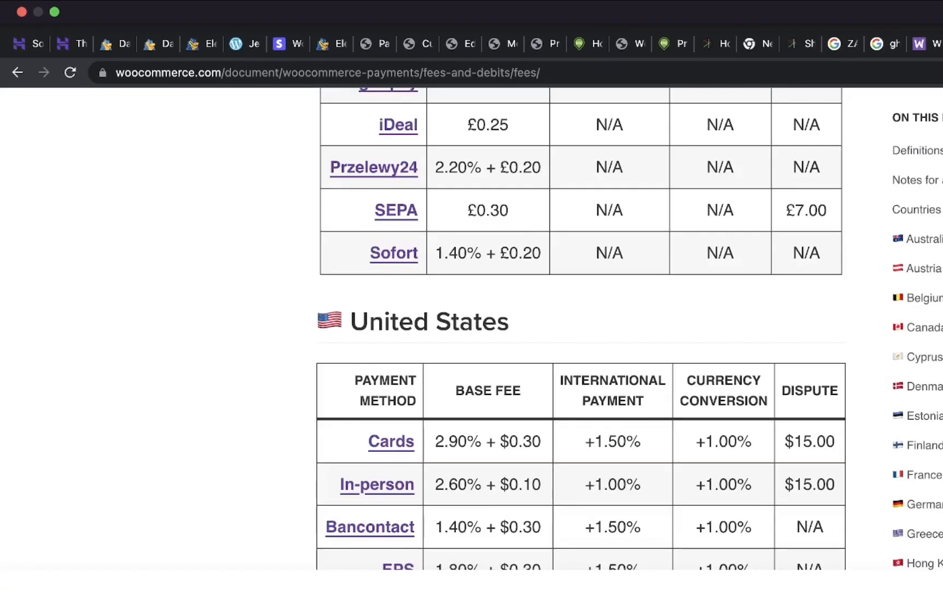
Scroll the fees doc to the United States table: cards 2.90% + $0.30, 1.50% international, 1.00% conversion.
scroll(down, 3)
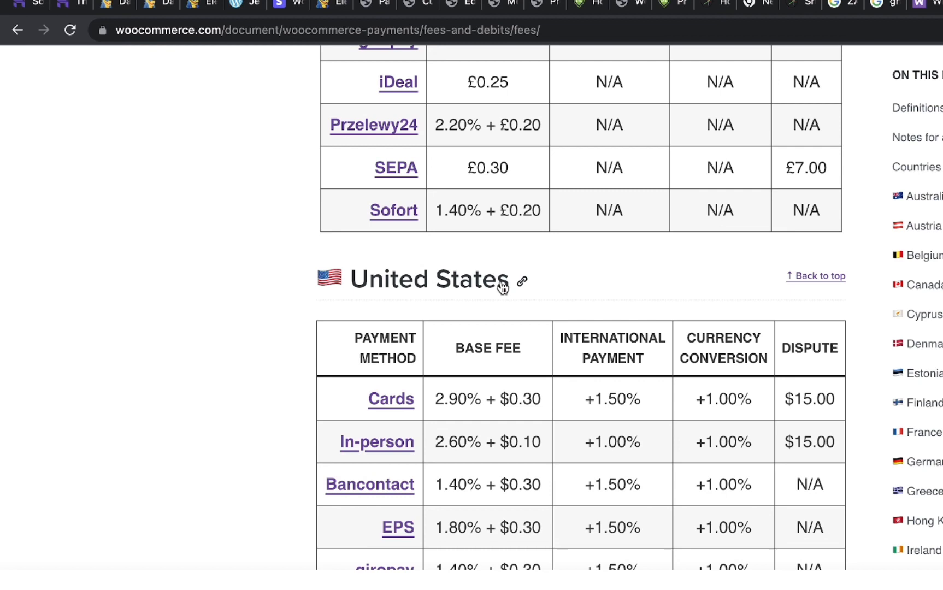
mouse_move(512, 300)
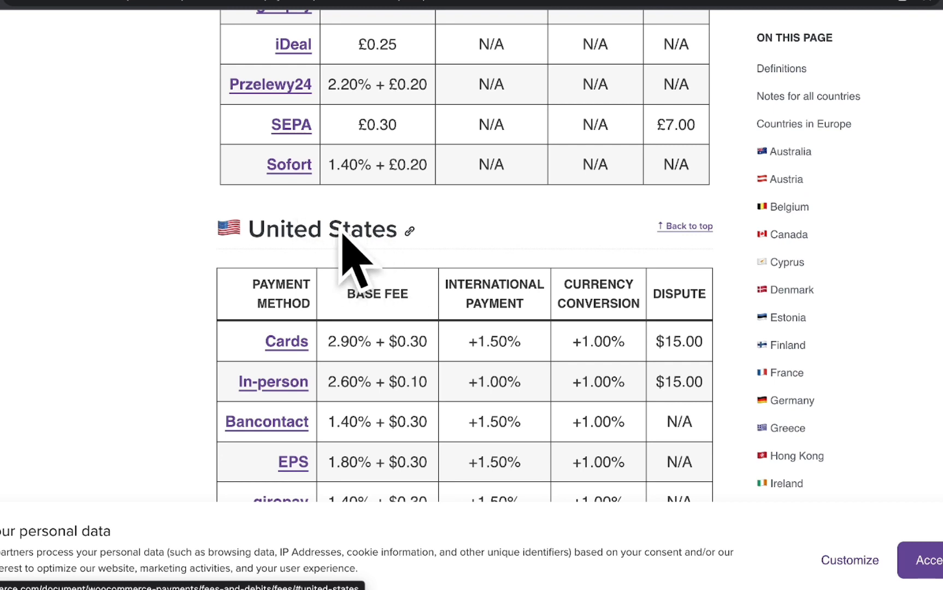
mouse_move(411, 213)
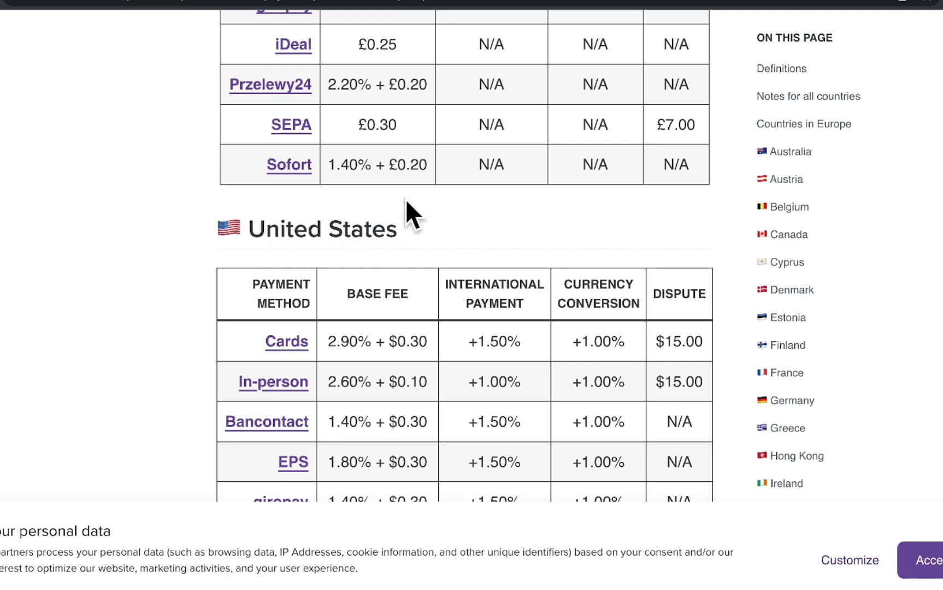
mouse_move(442, 215)
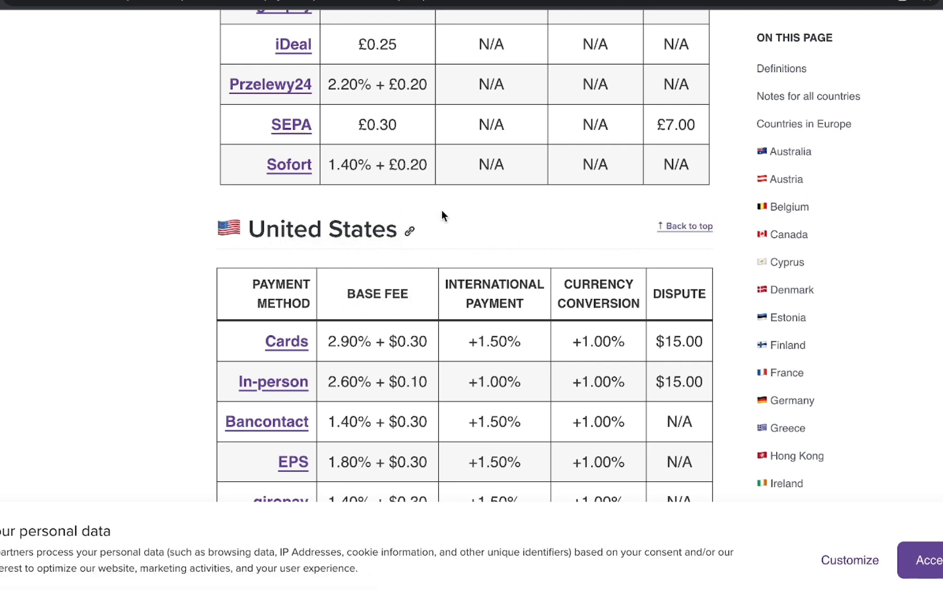
mouse_move(445, 225)
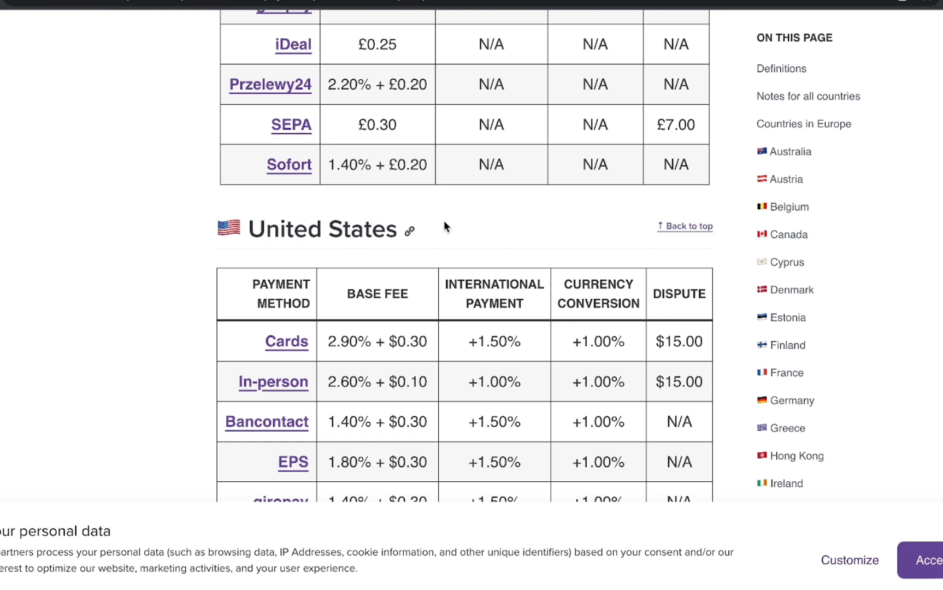
mouse_move(391, 359)
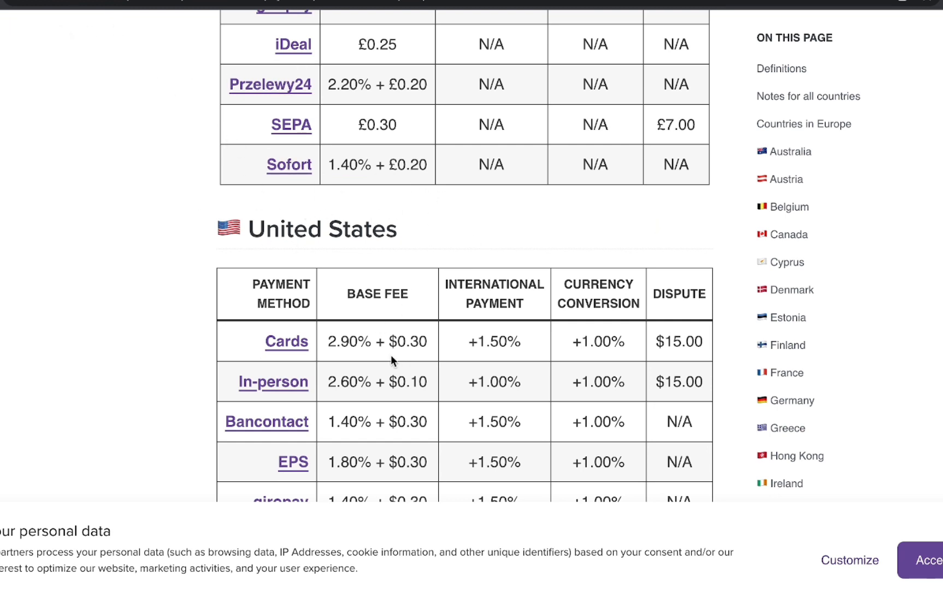
scroll(down, 3)
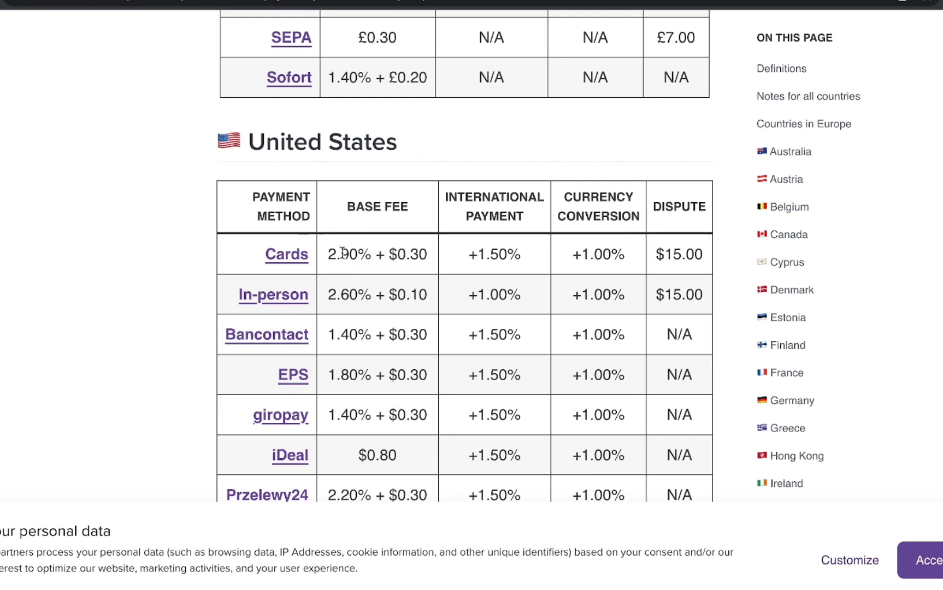
mouse_move(373, 234)
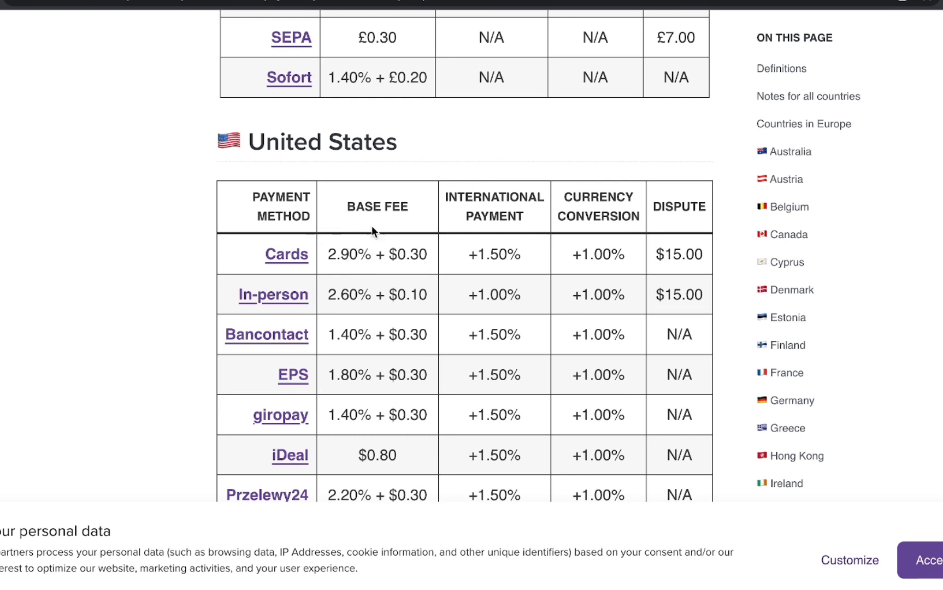
mouse_move(423, 250)
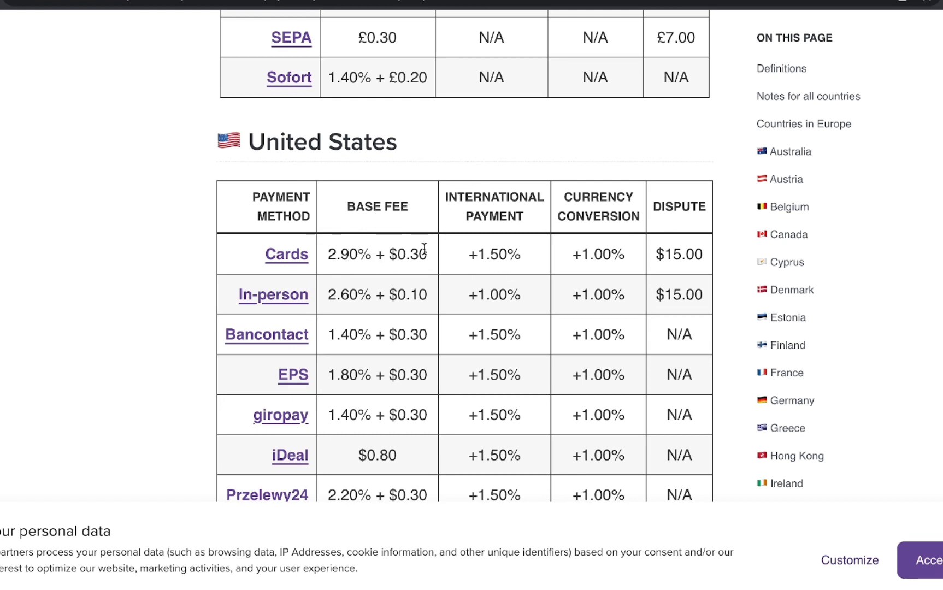
mouse_move(486, 208)
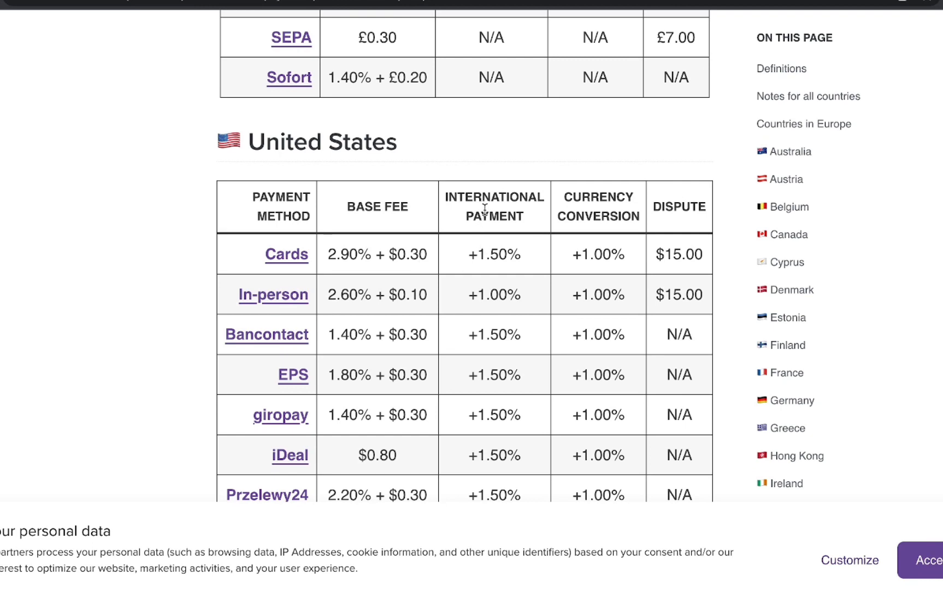
mouse_move(498, 207)
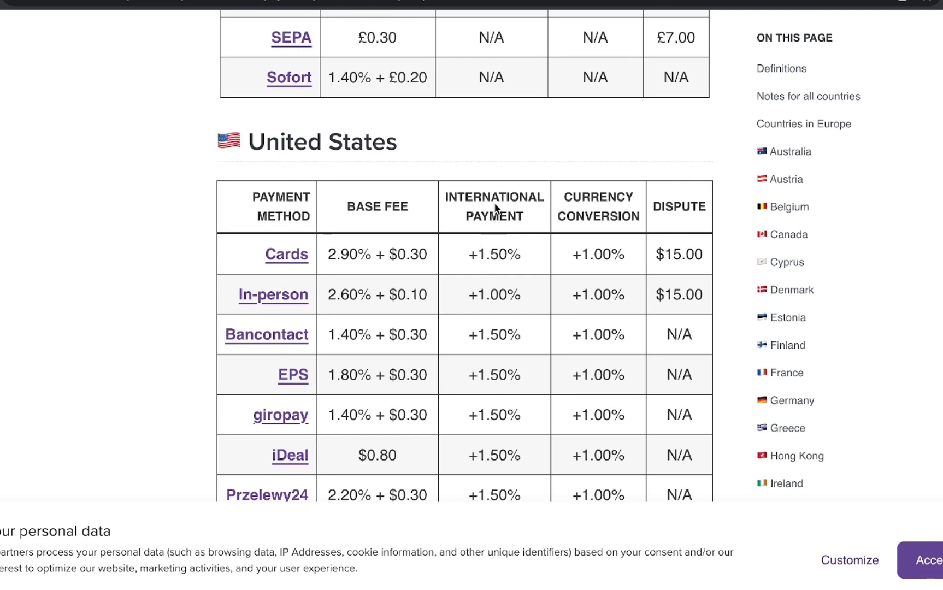
mouse_move(601, 198)
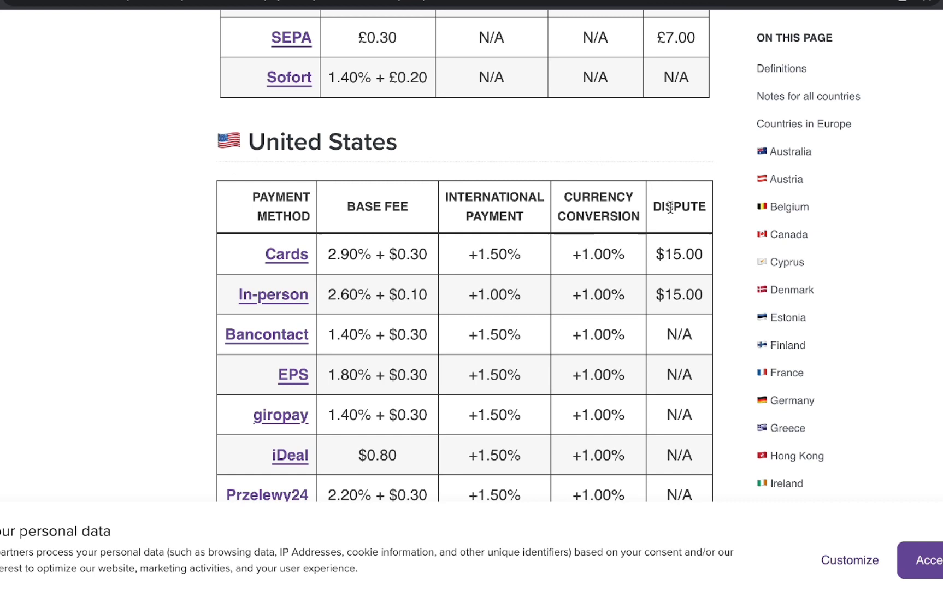
scroll(down, 3)
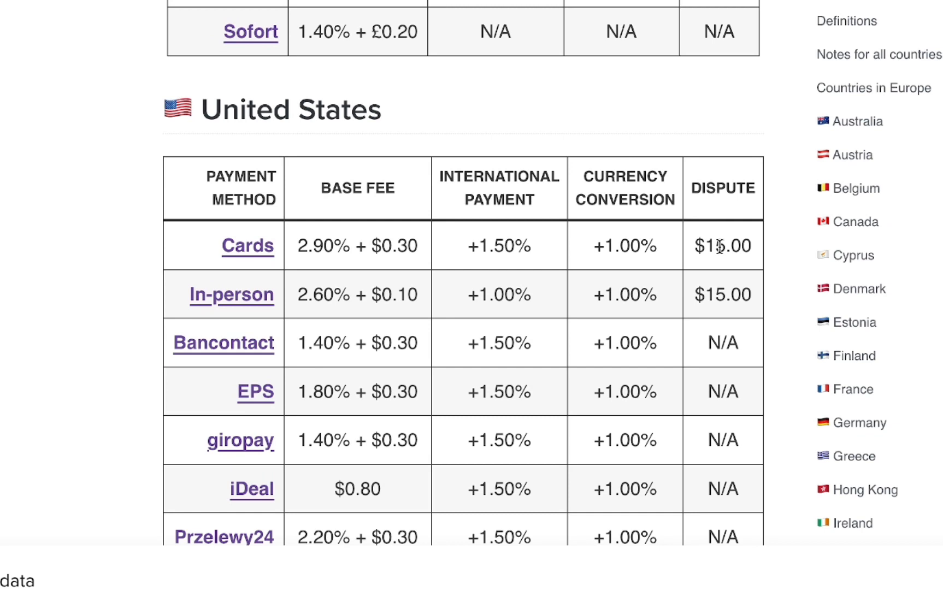
mouse_move(716, 267)
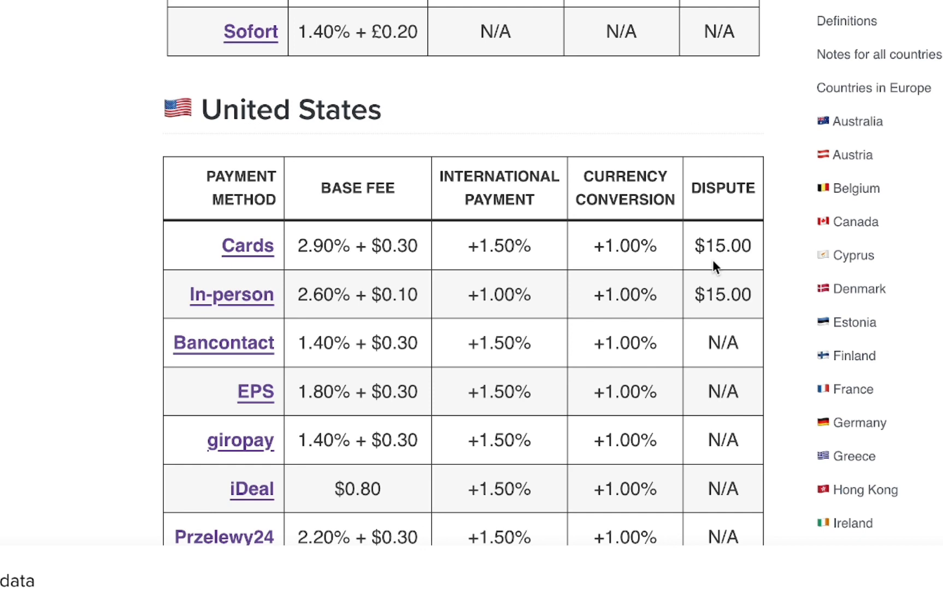
mouse_move(716, 335)
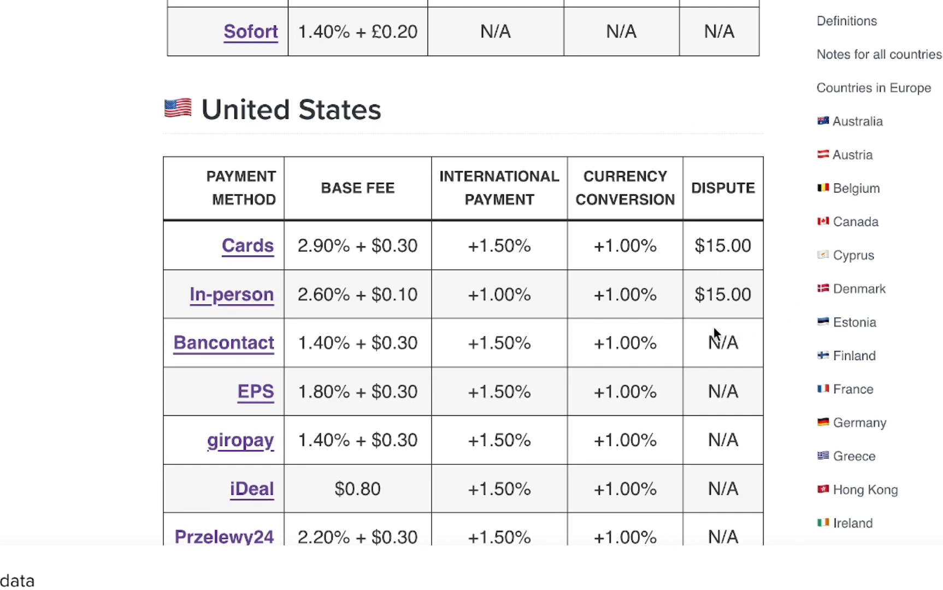
mouse_move(479, 178)
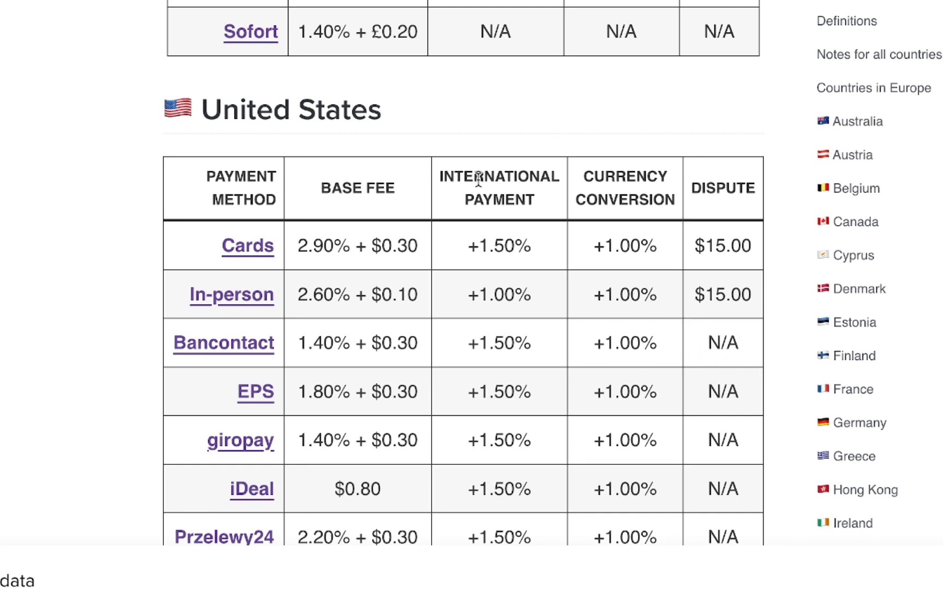
mouse_move(332, 271)
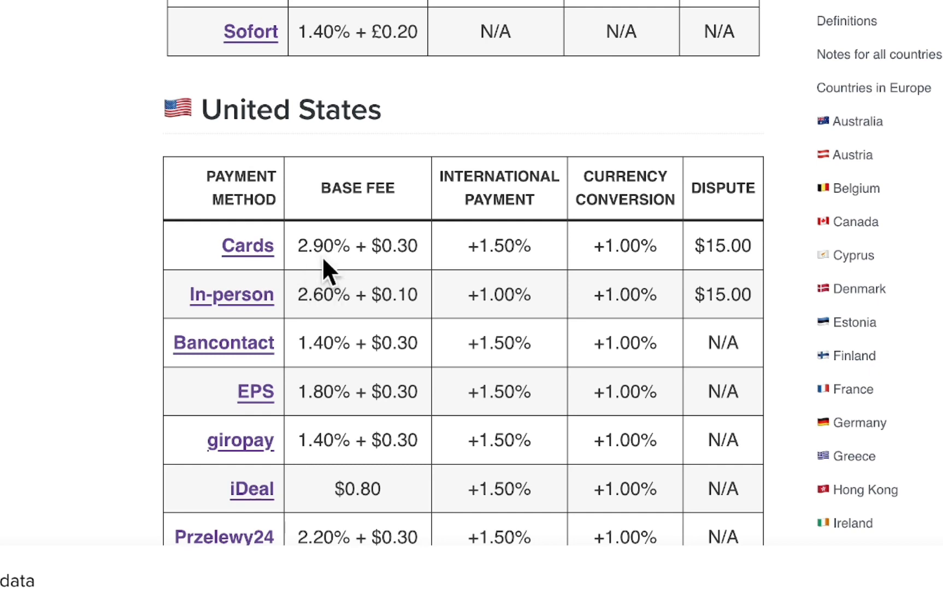
mouse_move(508, 247)
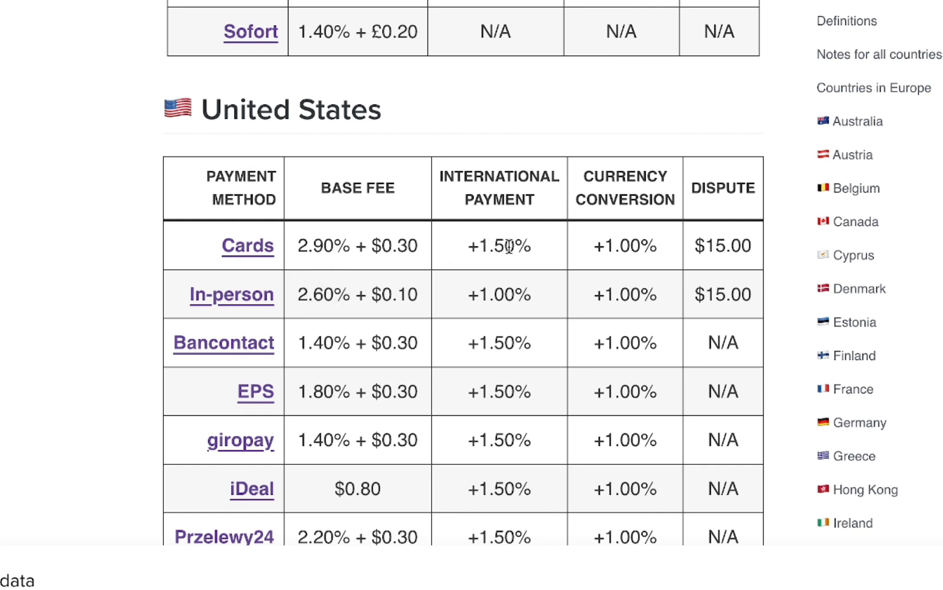
mouse_move(636, 249)
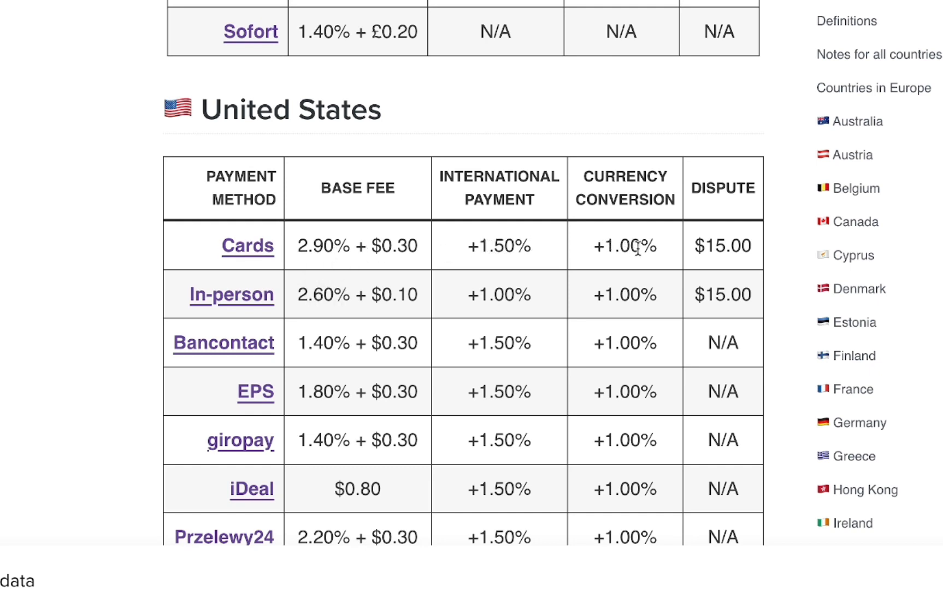
mouse_move(613, 263)
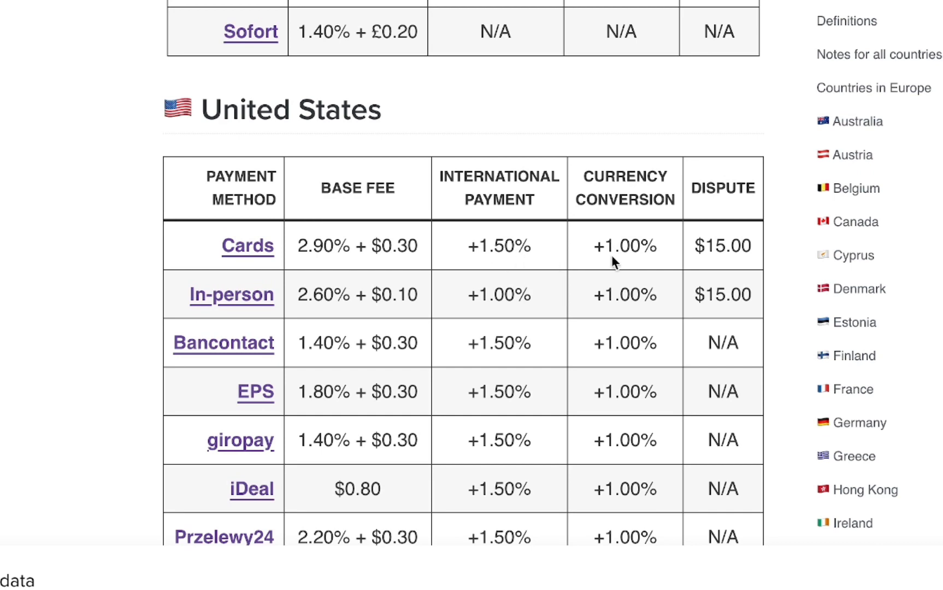
mouse_move(346, 251)
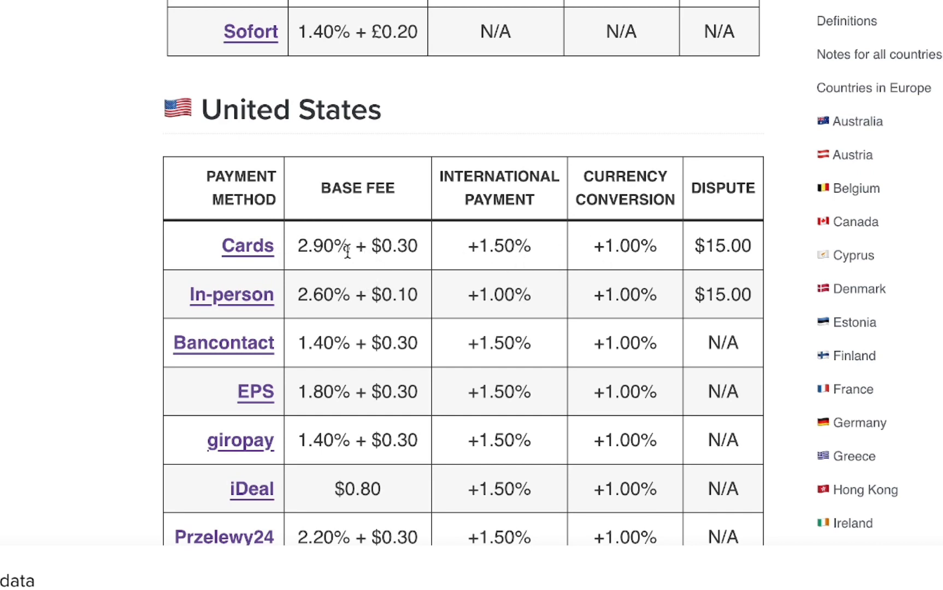
mouse_move(343, 250)
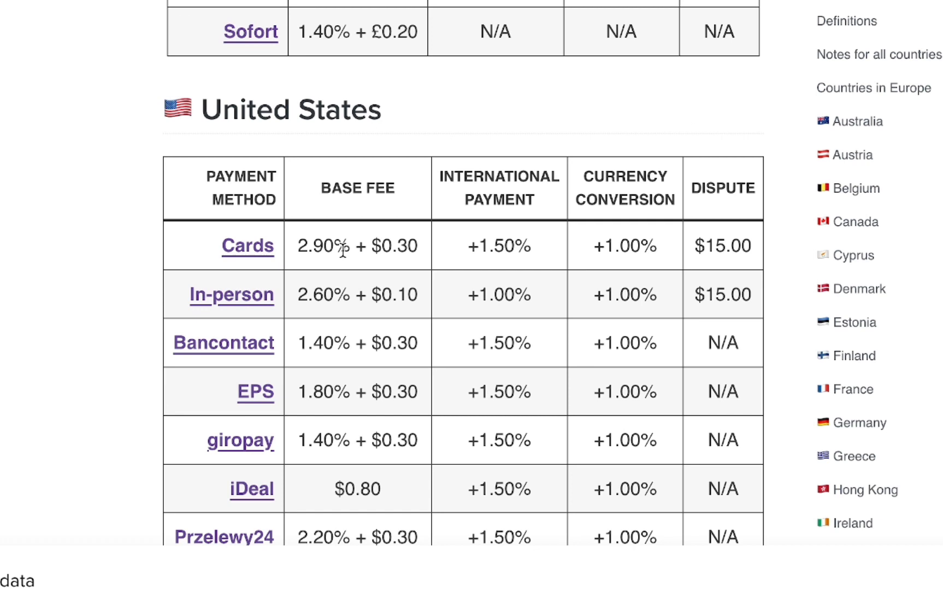
mouse_move(403, 271)
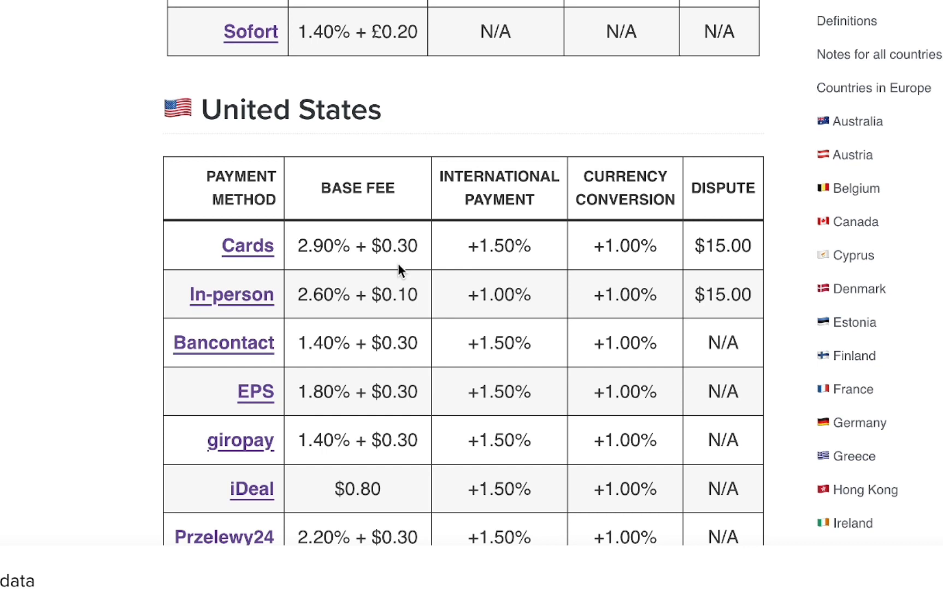
mouse_move(335, 289)
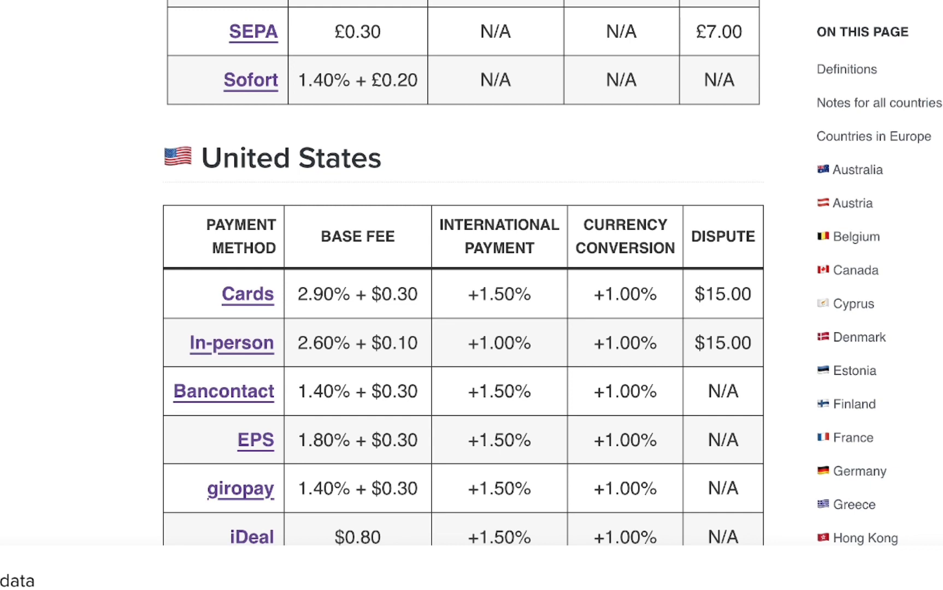
Launch Calculator from system search by typing 'calculator'.
key(cmd+space)
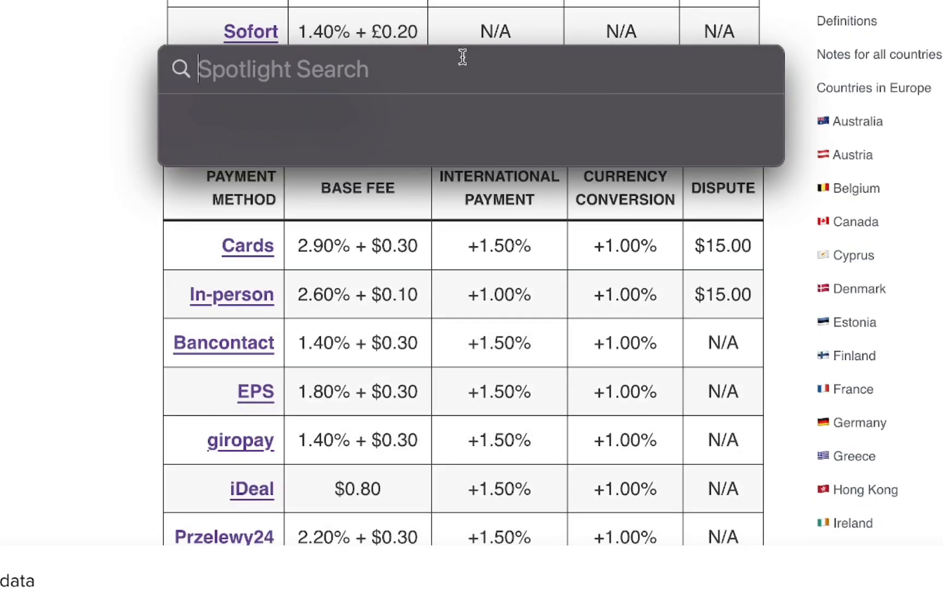
text(calculator)
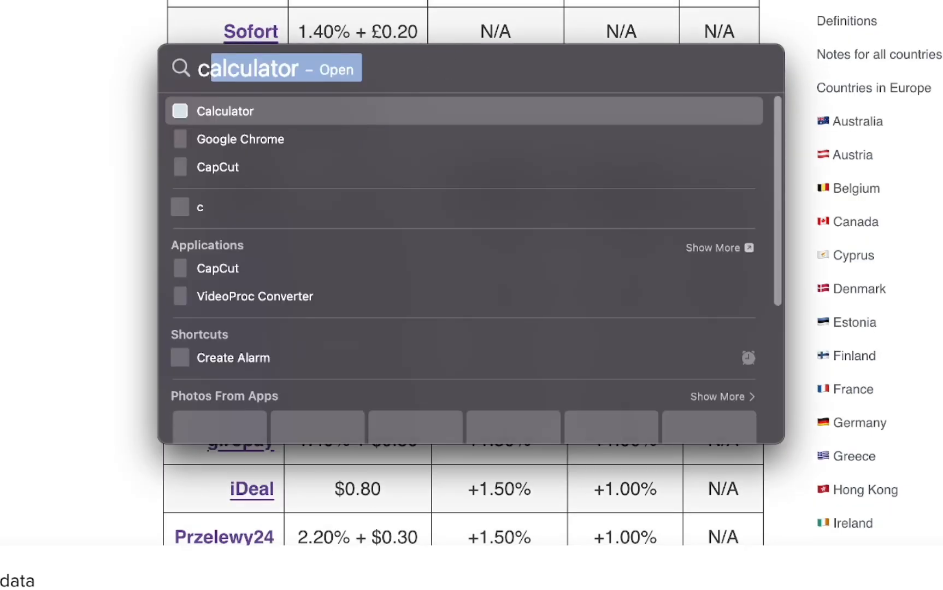
click(229, 110)
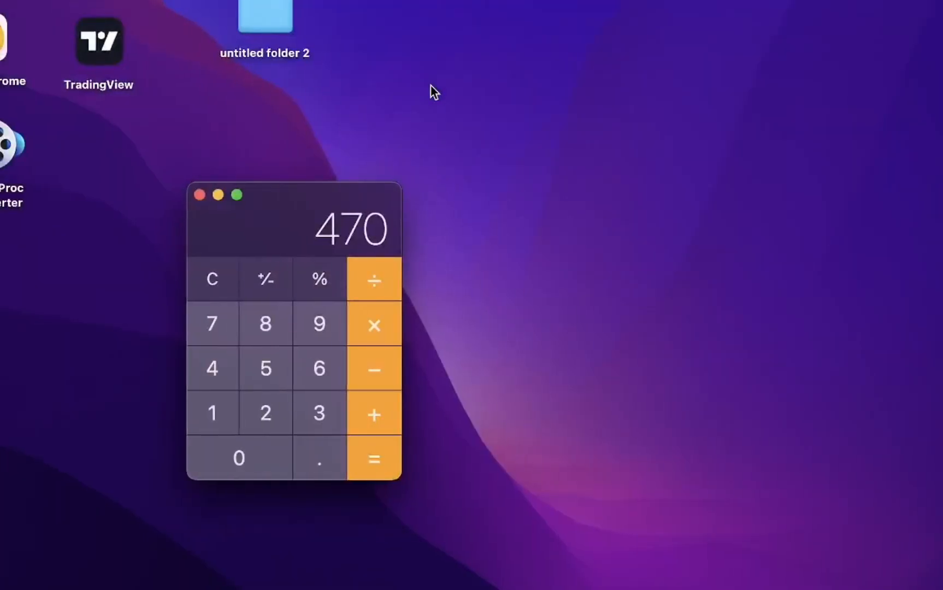
Work from 500 to a result leaving 472 on the display, then clear it.
click(211, 279)
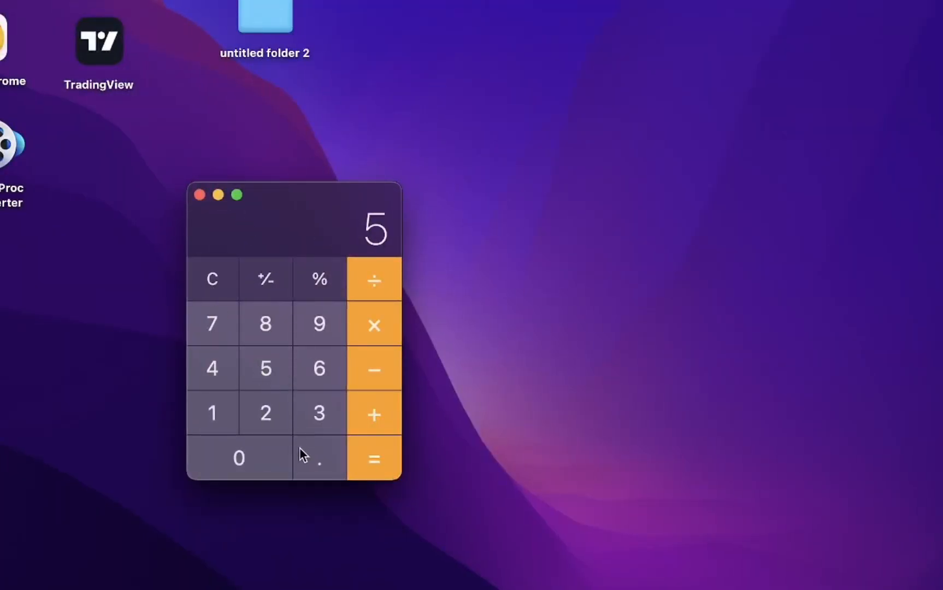
click(319, 458)
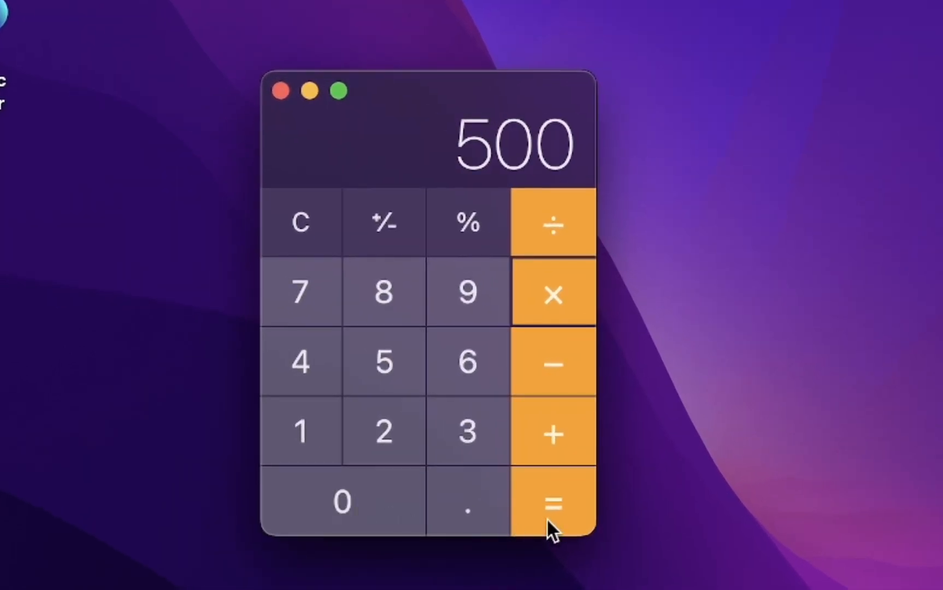
click(553, 504)
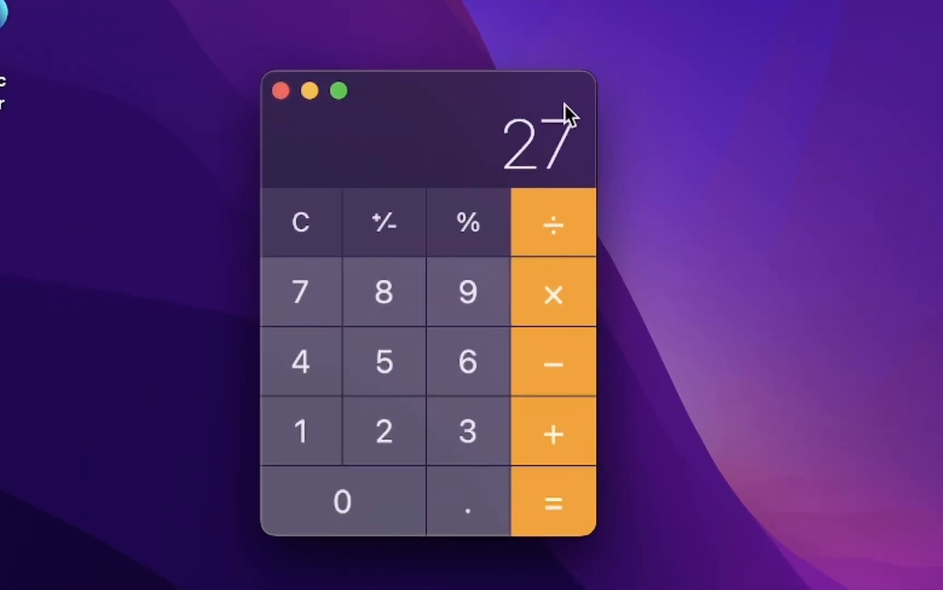
mouse_move(285, 140)
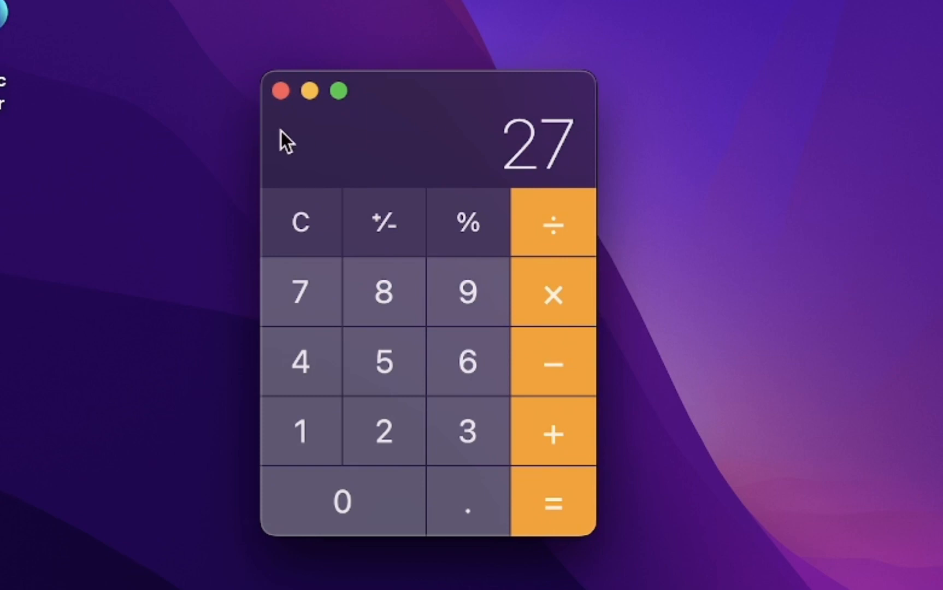
mouse_move(526, 273)
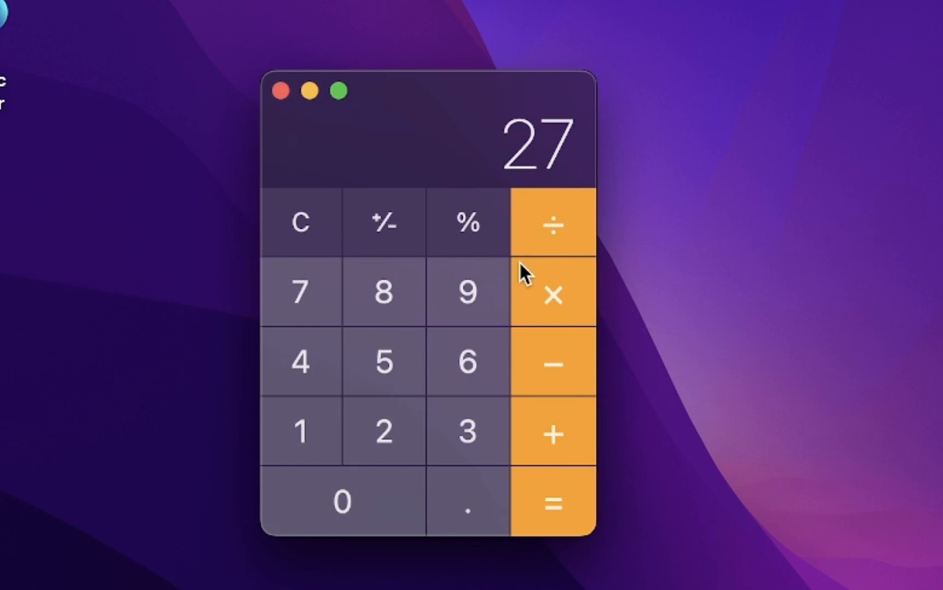
mouse_move(552, 294)
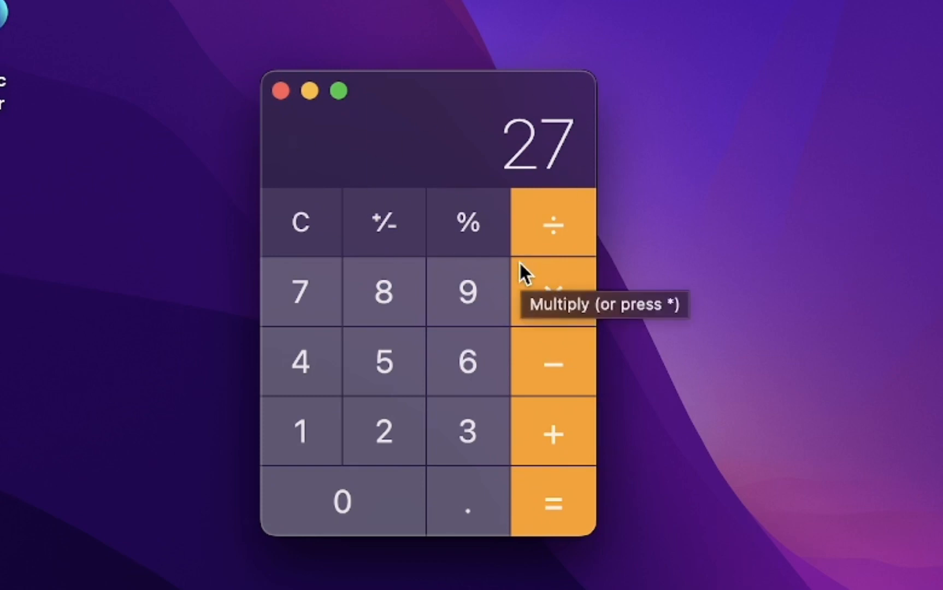
mouse_move(333, 224)
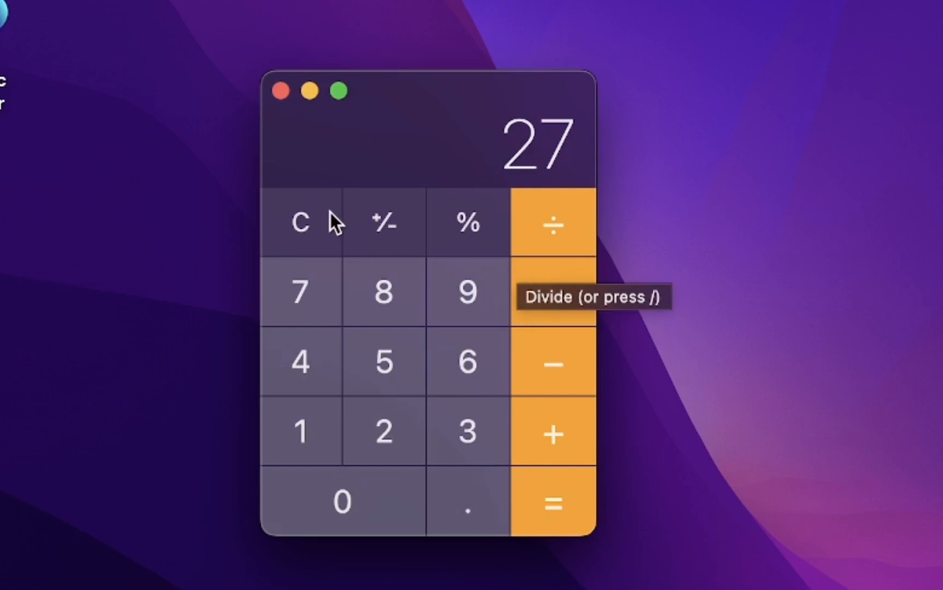
click(299, 223)
text(472)
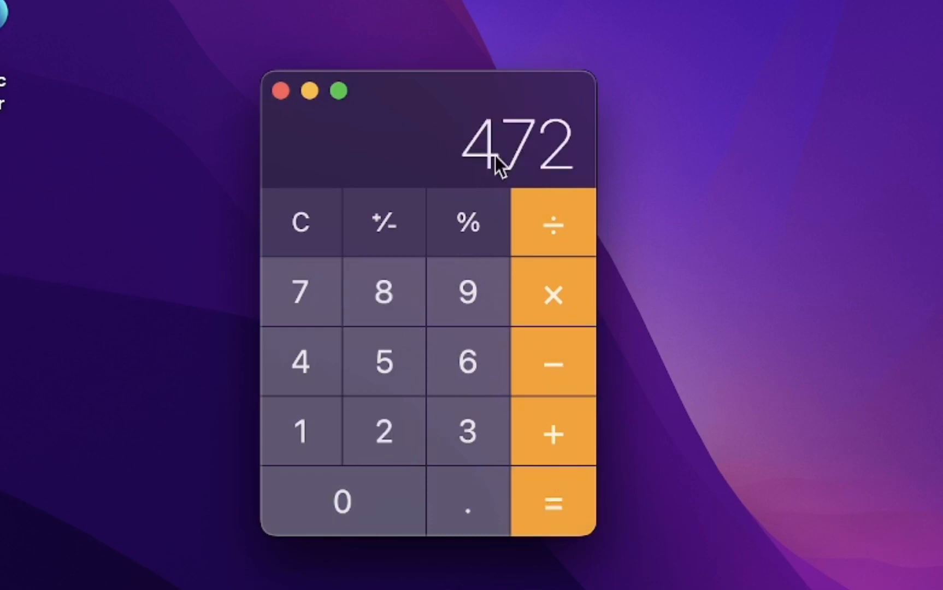
mouse_move(577, 153)
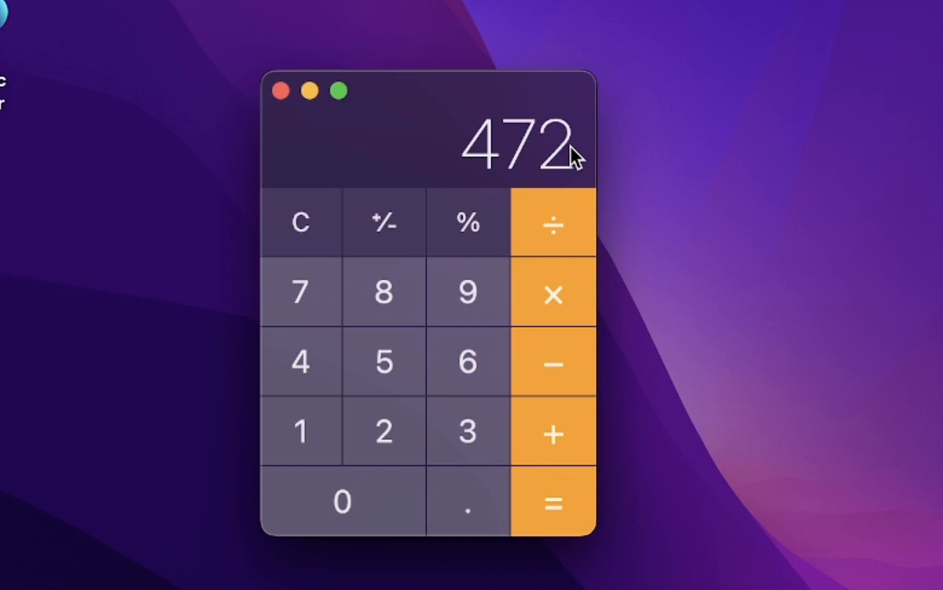
mouse_move(585, 218)
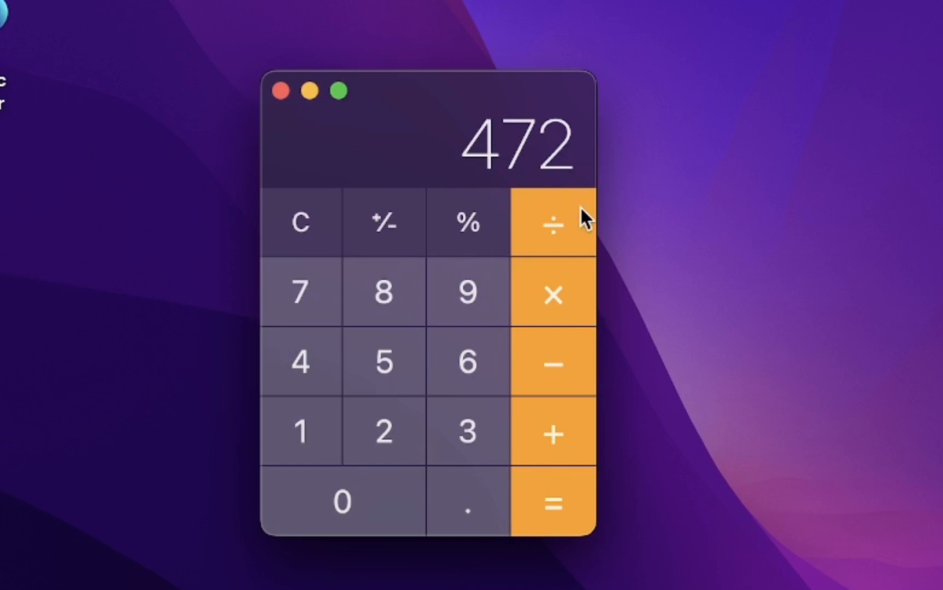
mouse_move(553, 224)
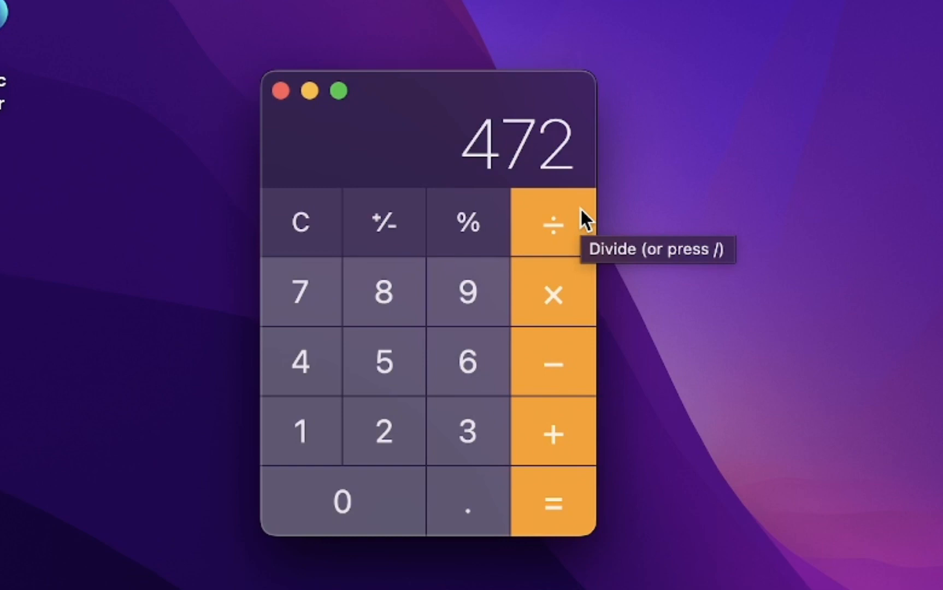
mouse_move(587, 223)
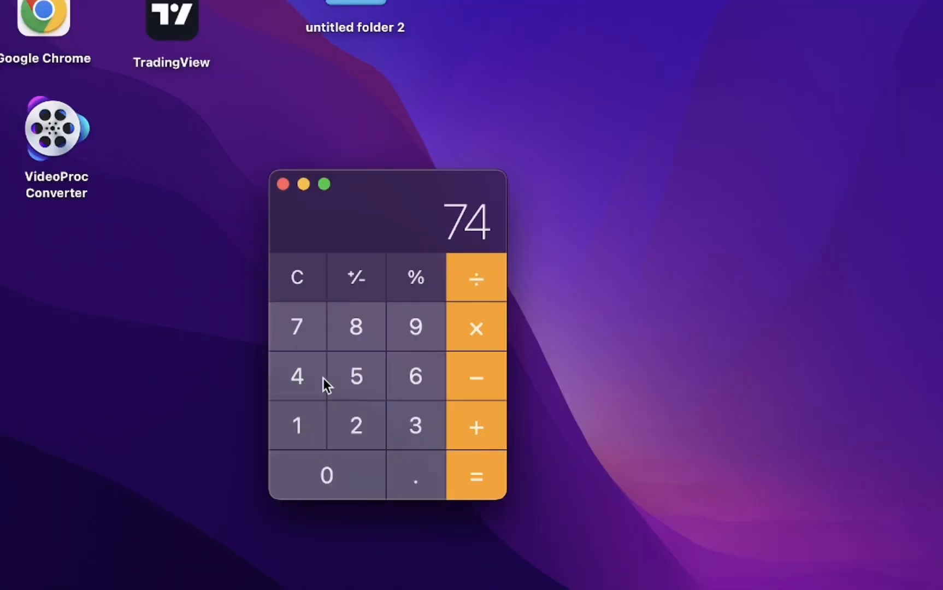
Enter the next amount digit by digit and evaluate it to reach 469.
click(355, 376)
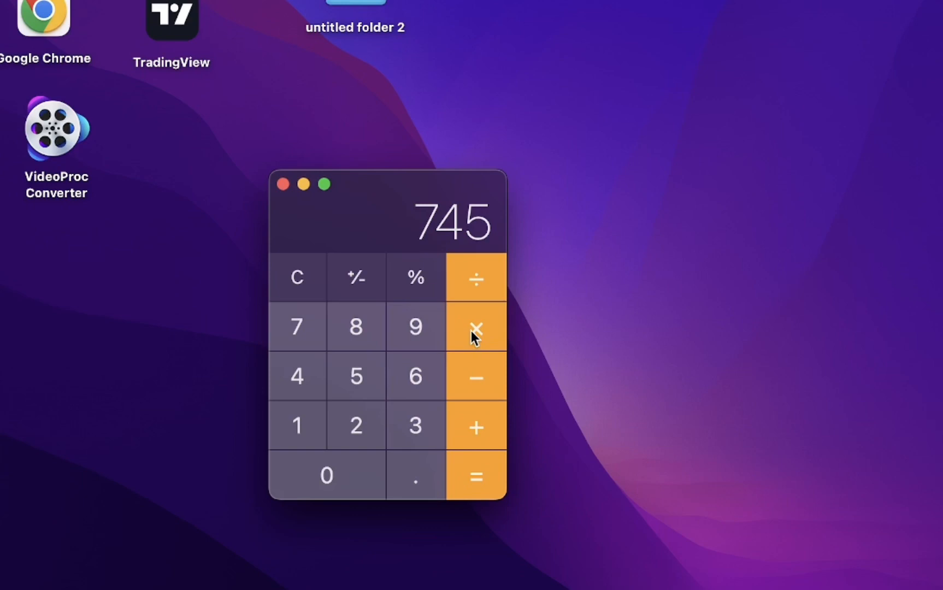
mouse_move(475, 327)
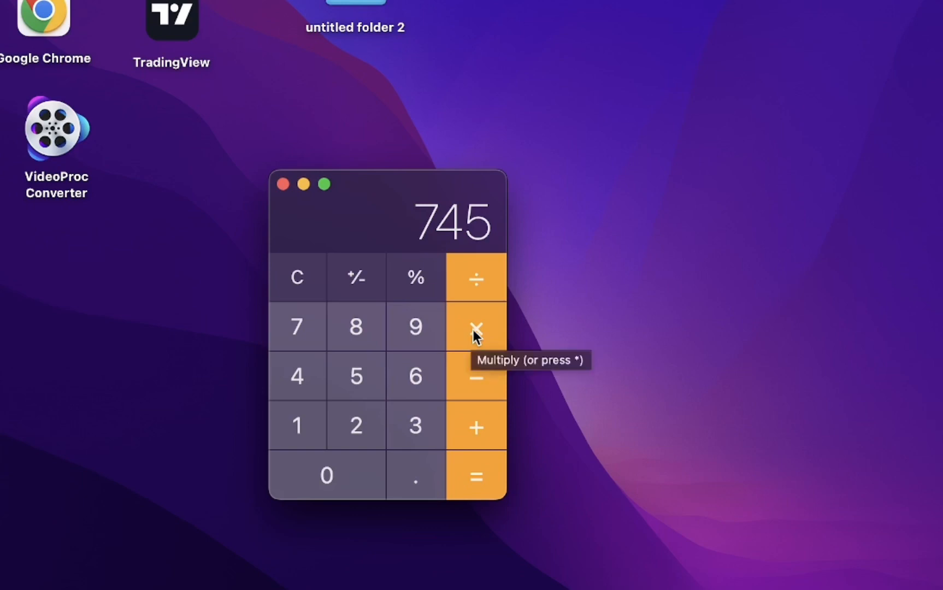
mouse_move(340, 375)
text(4)
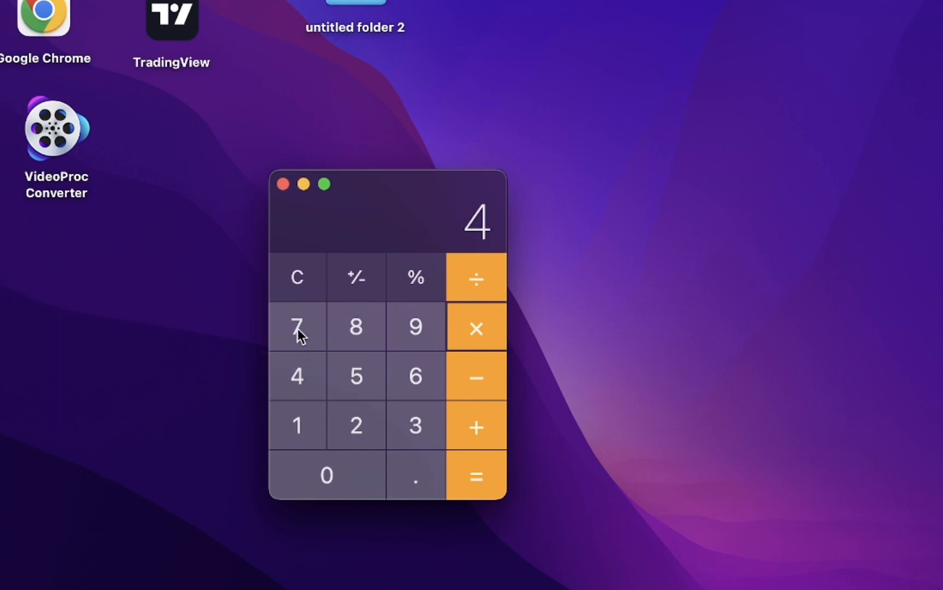
click(296, 326)
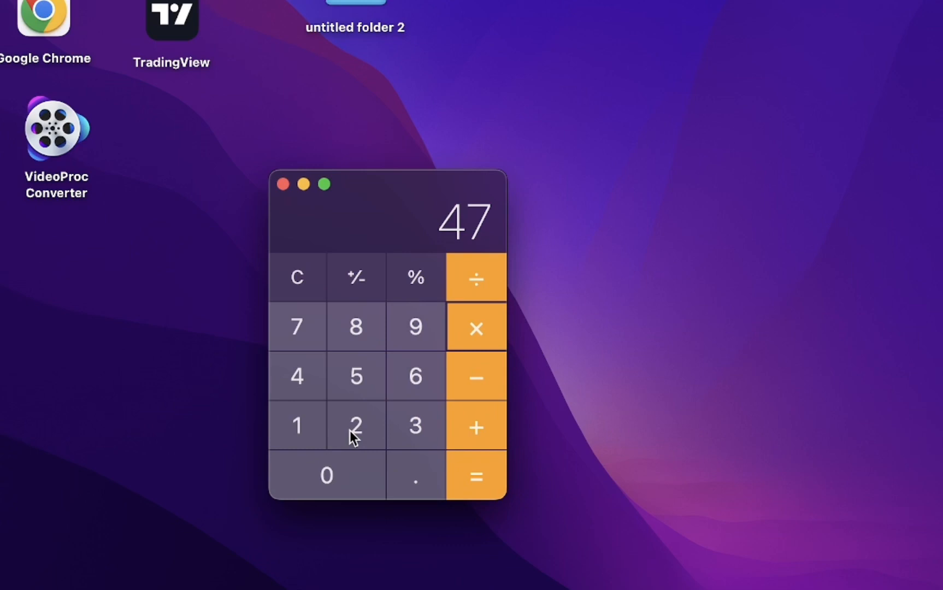
mouse_move(443, 344)
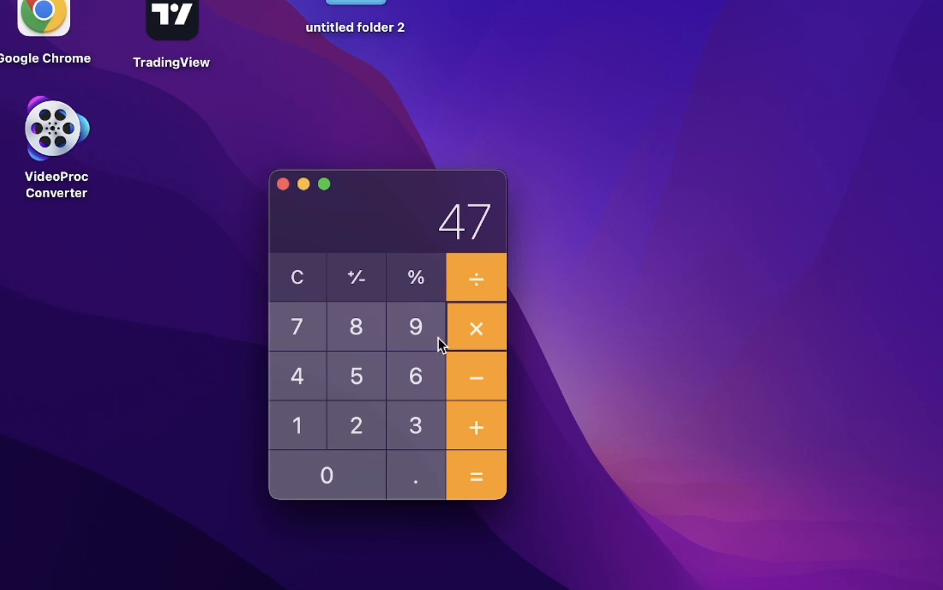
mouse_move(361, 381)
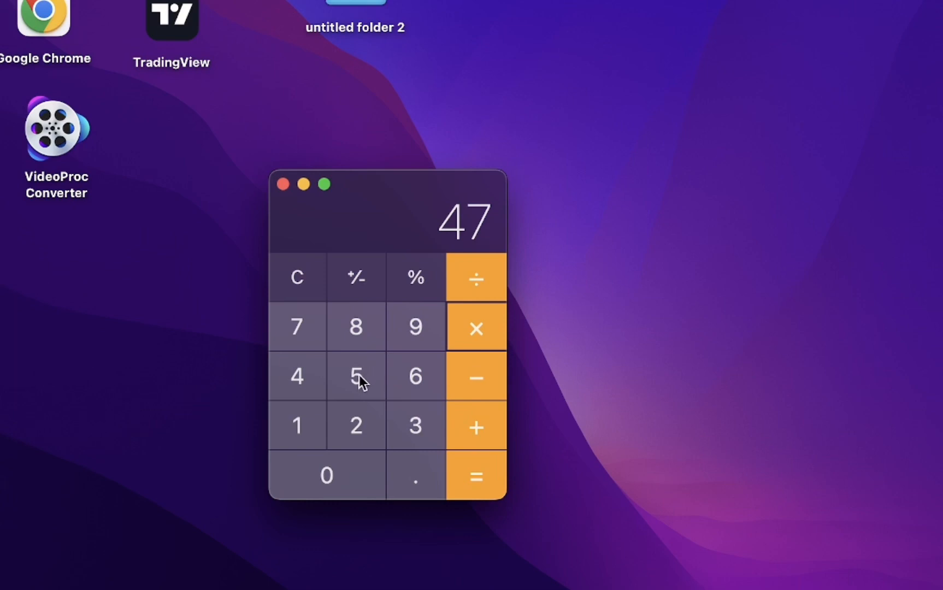
mouse_move(351, 294)
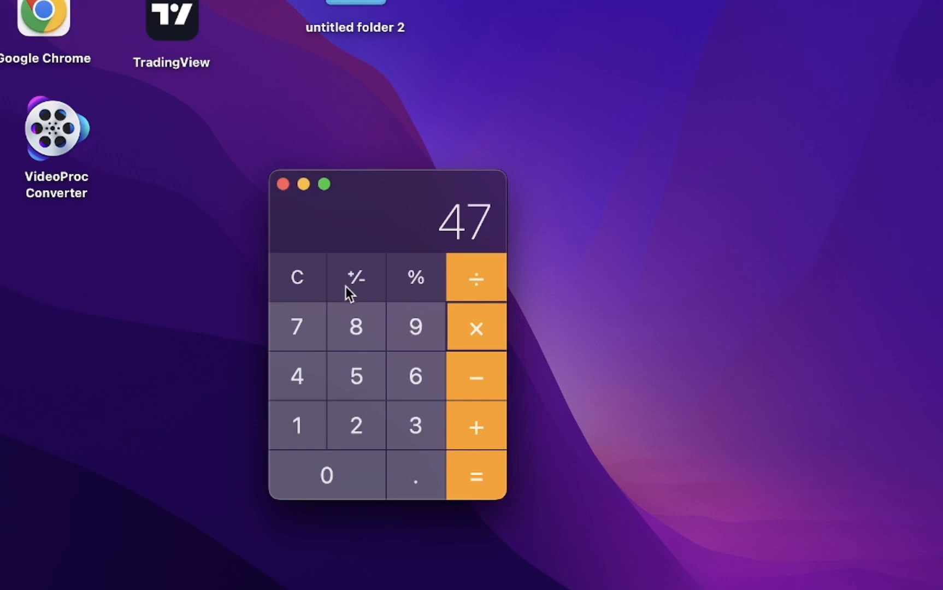
click(296, 326)
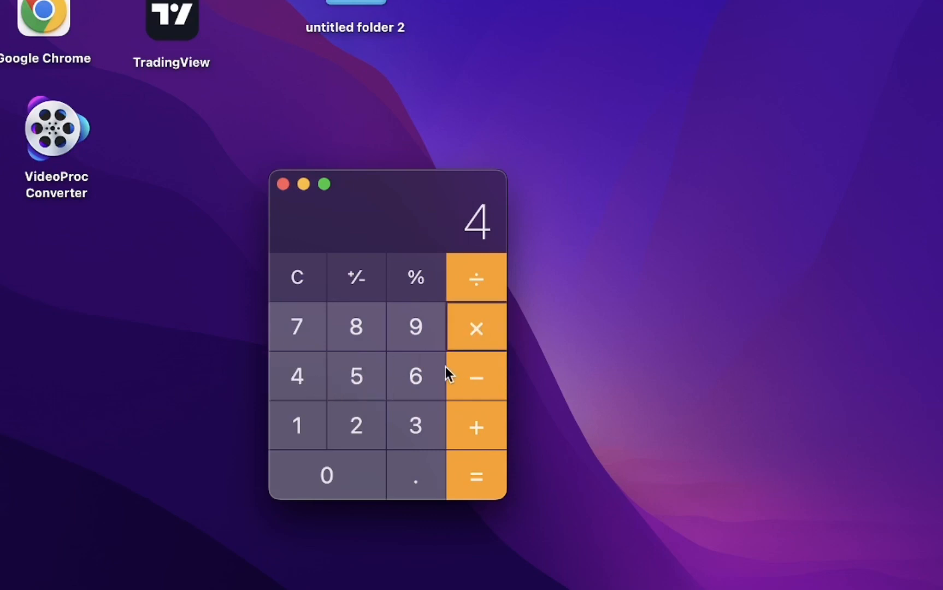
click(415, 327)
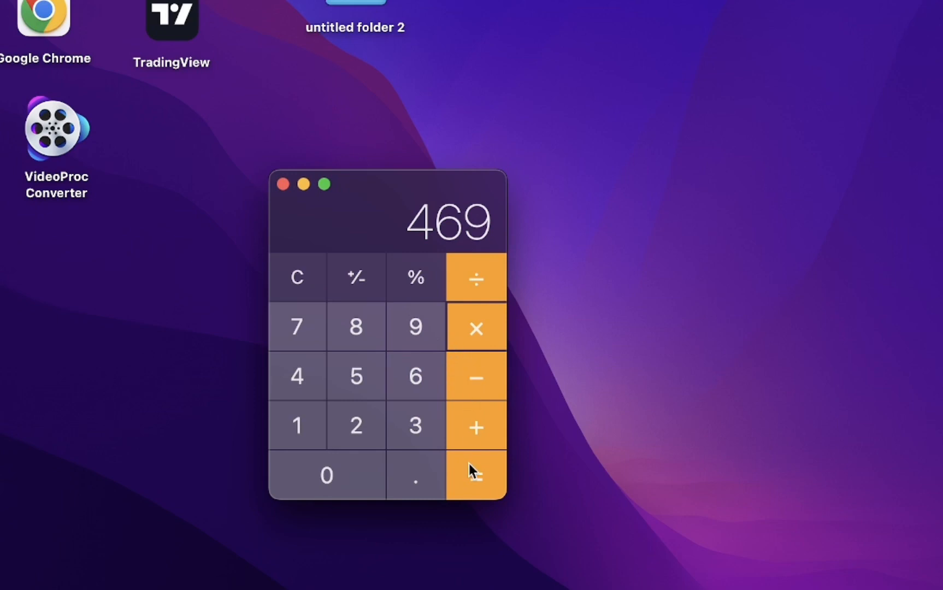
click(476, 474)
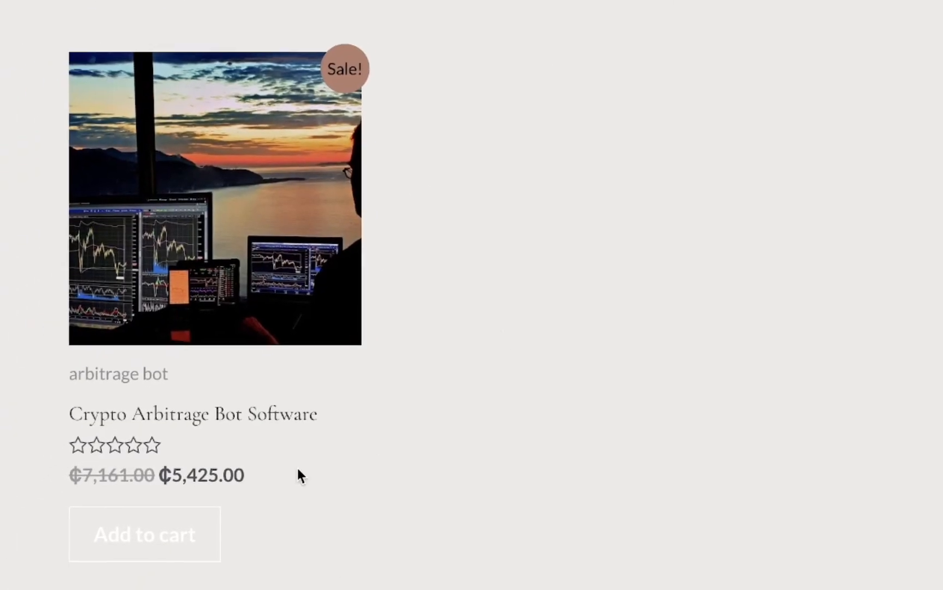
Scroll the reloaded shop page to the Crypto Arbitrage Bot Software listing at ₦232,250.00.
scroll(down, 3)
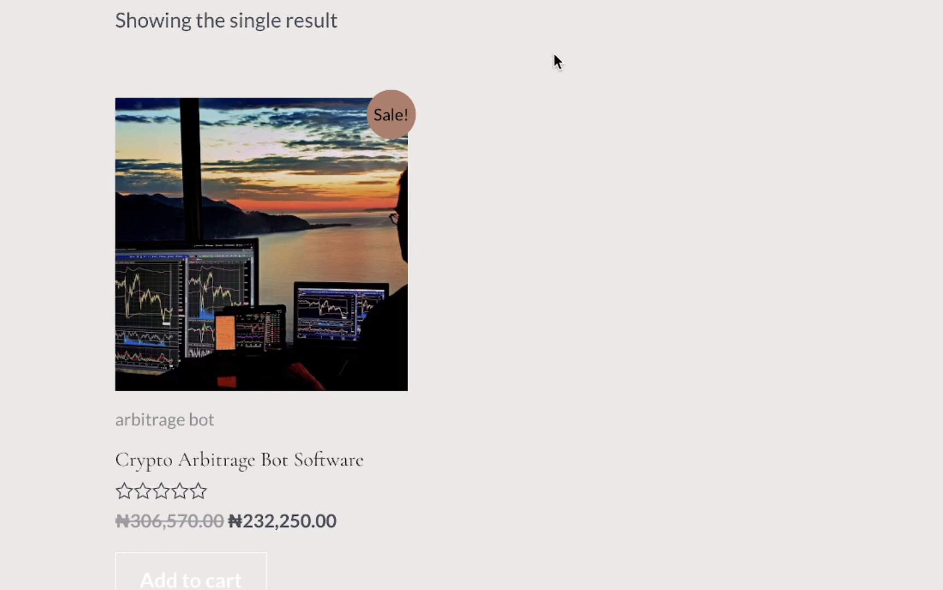
mouse_move(247, 518)
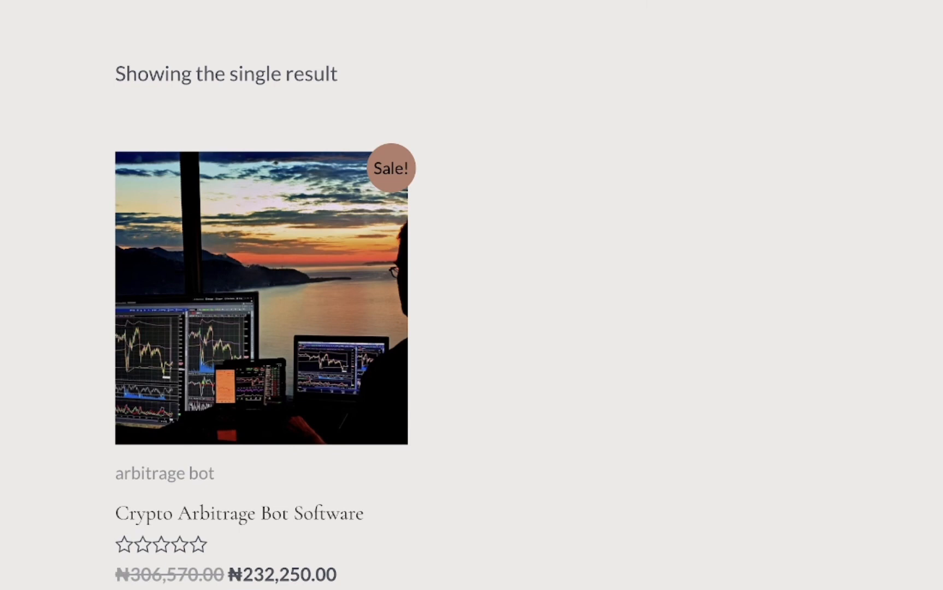
scroll(down, 3)
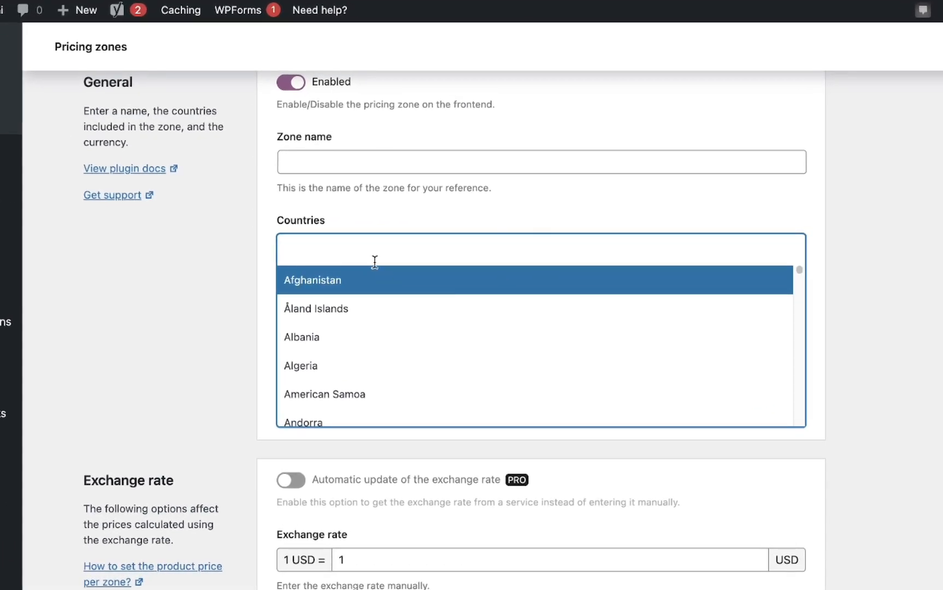
mouse_move(501, 225)
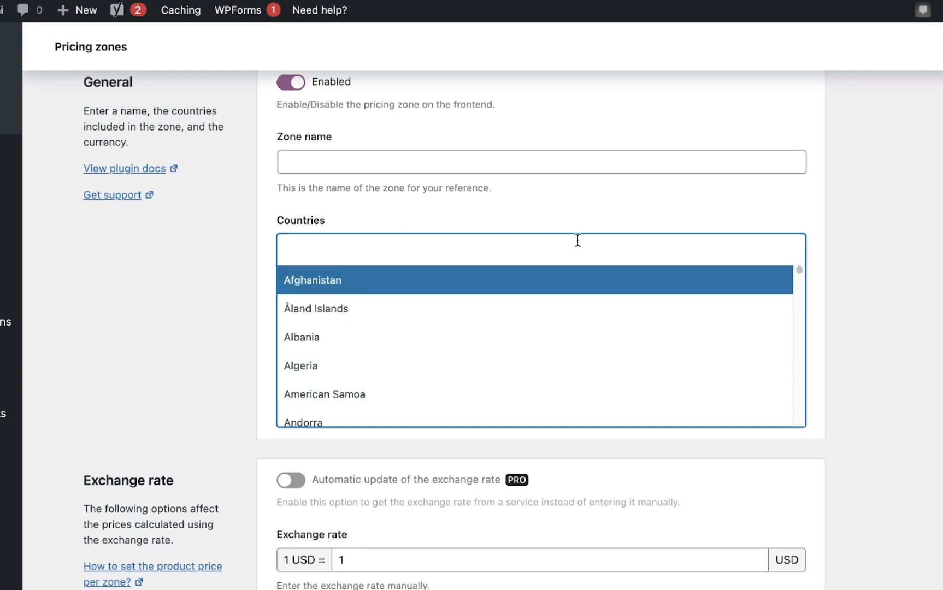
mouse_move(375, 308)
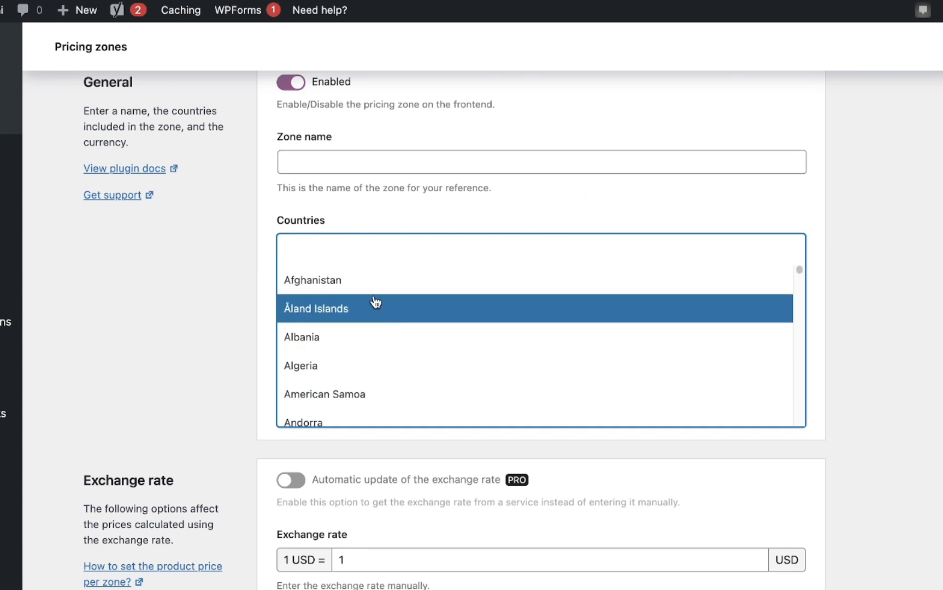
Scroll the pricing-zone form and reopen the Countries list from the start.
scroll(down, 3)
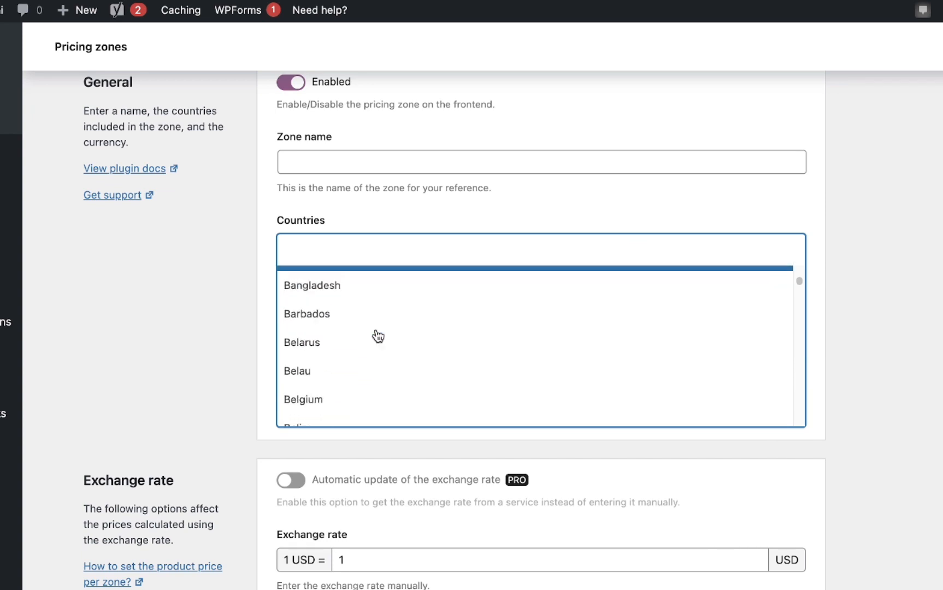
scroll(down, 3)
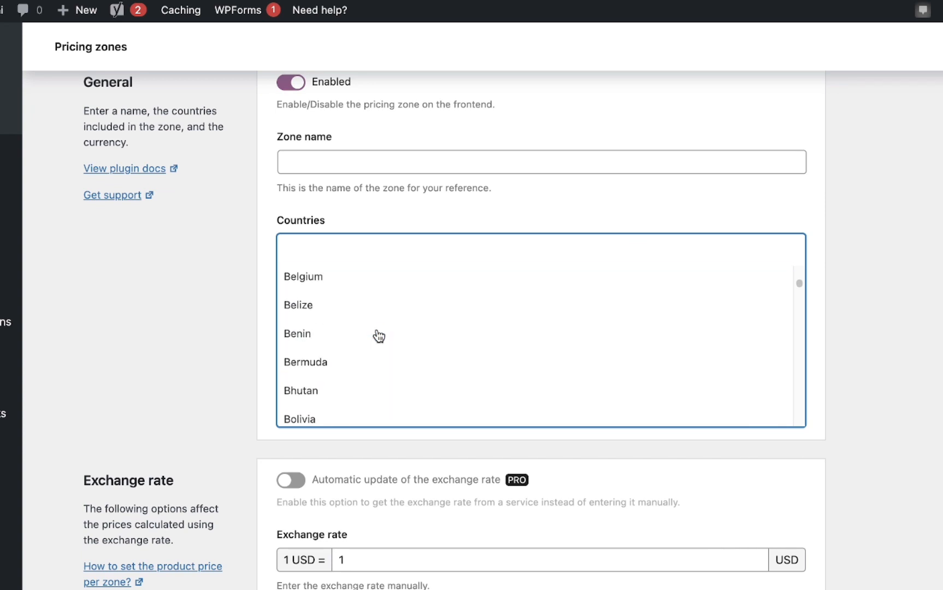
click(379, 321)
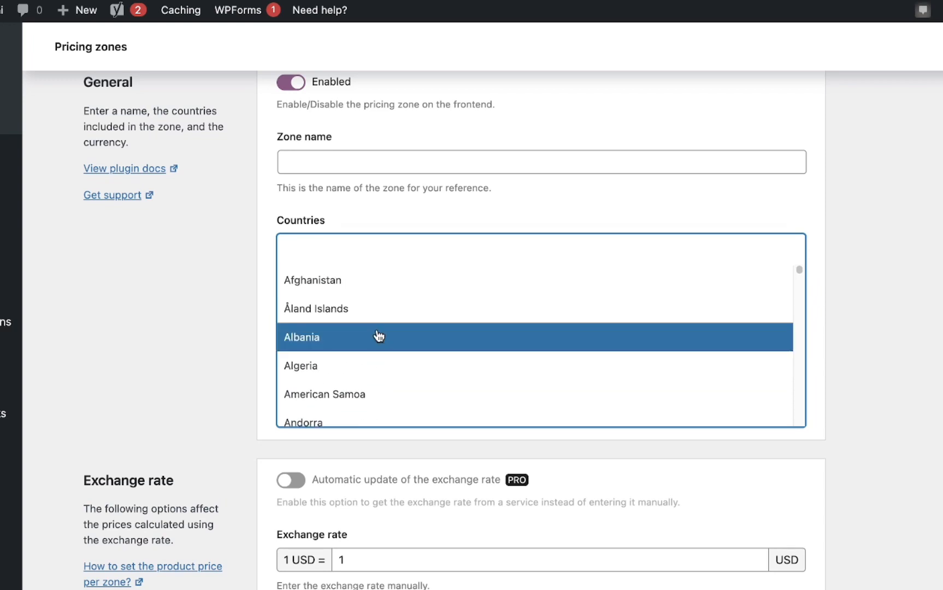
Browse down the country list through Estonia to Fiji without choosing any country.
scroll(down, 3)
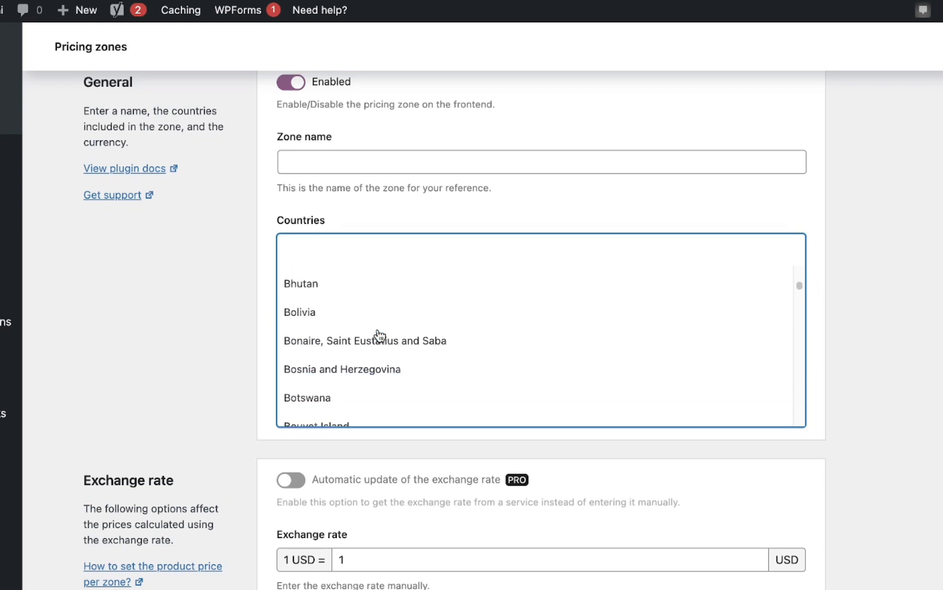
scroll(down, 3)
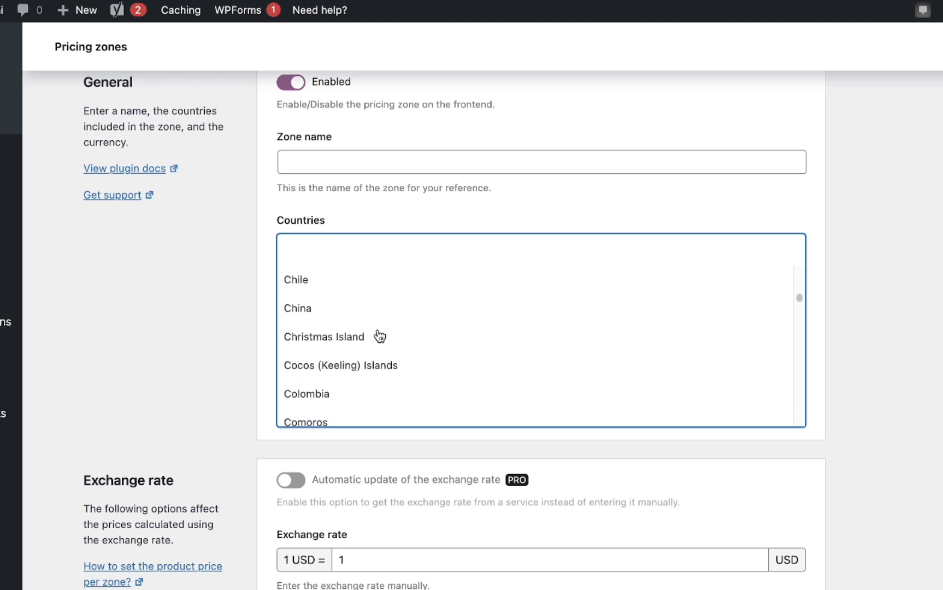
scroll(down, 3)
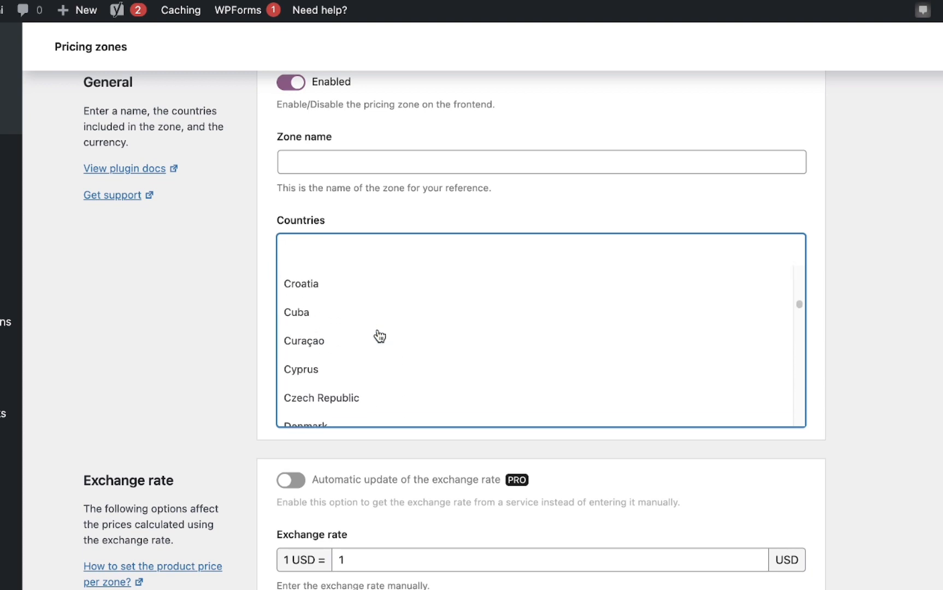
scroll(down, 3)
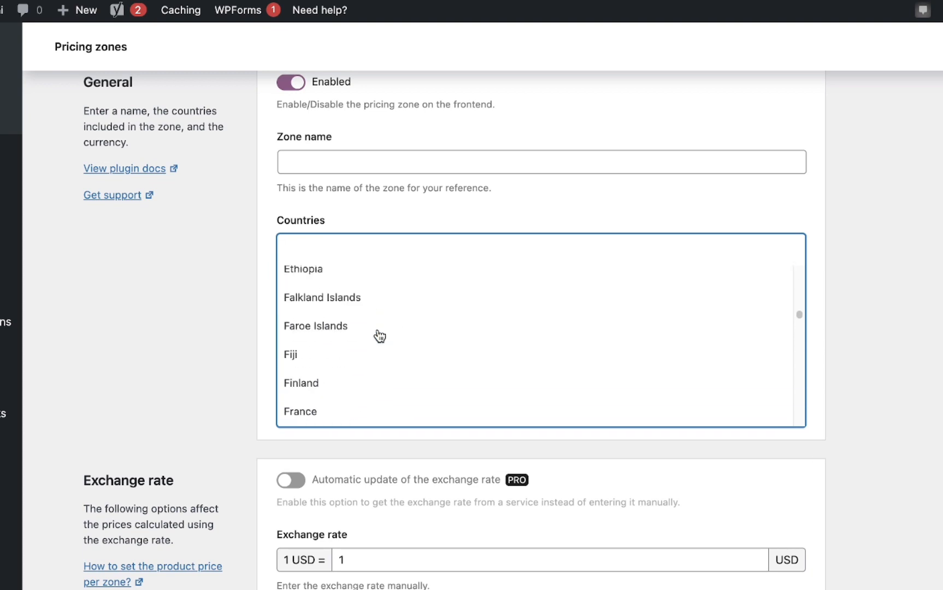
scroll(down, 3)
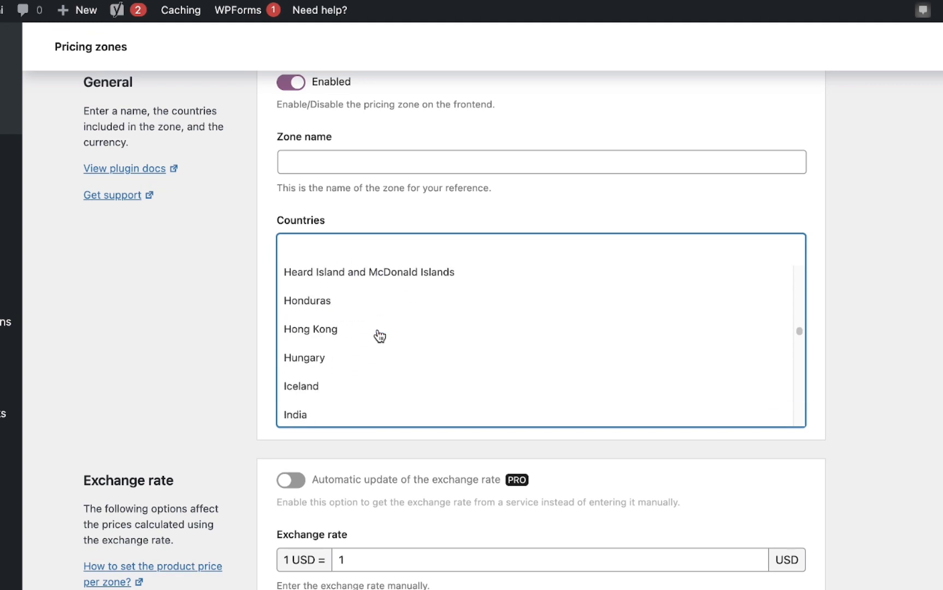
scroll(down, 3)
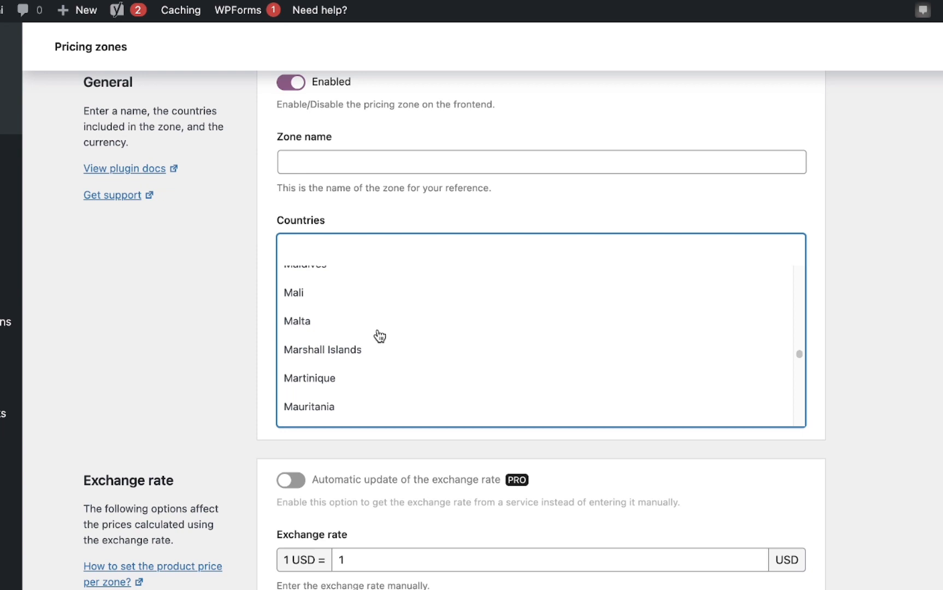
scroll(down, 3)
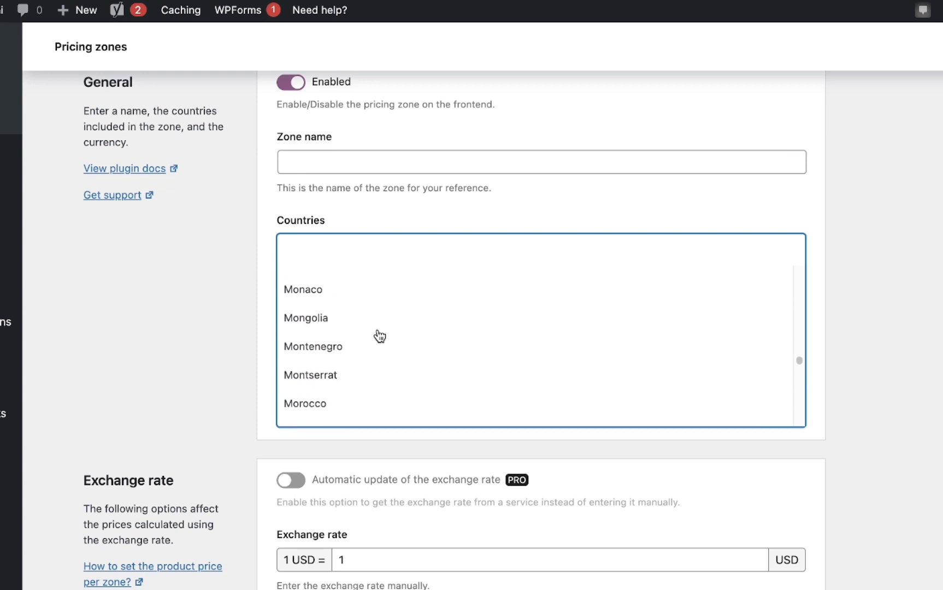
scroll(down, 3)
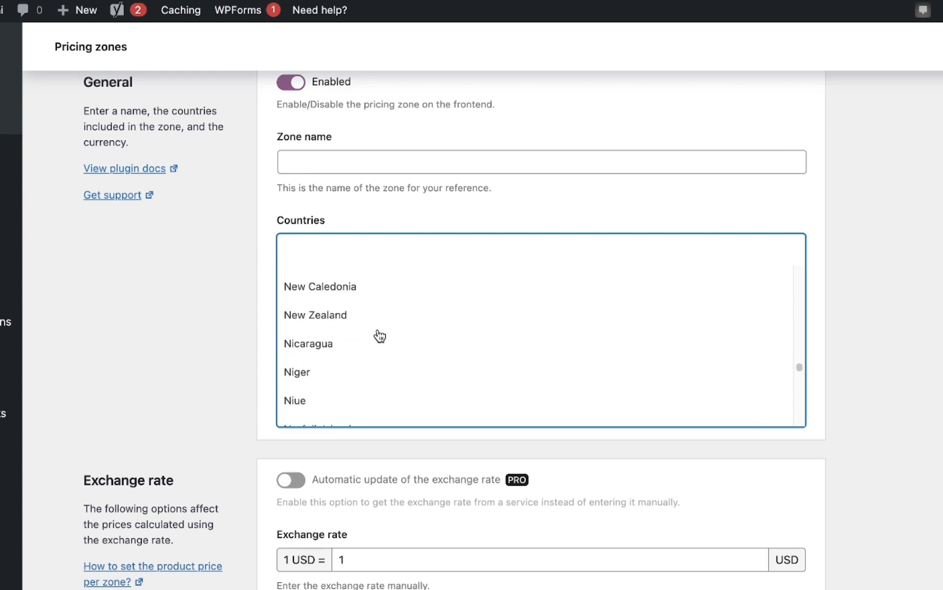
scroll(down, 3)
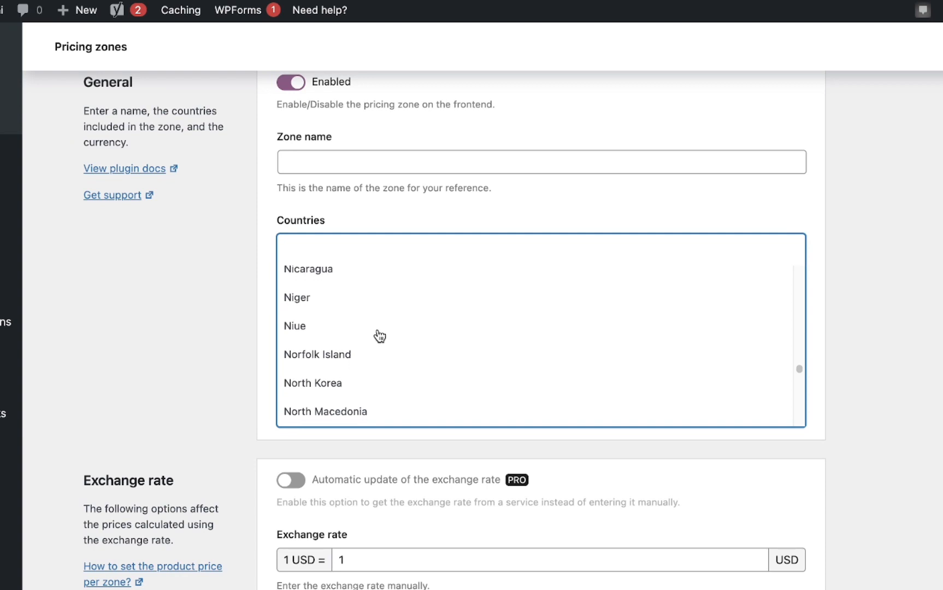
scroll(up, 3)
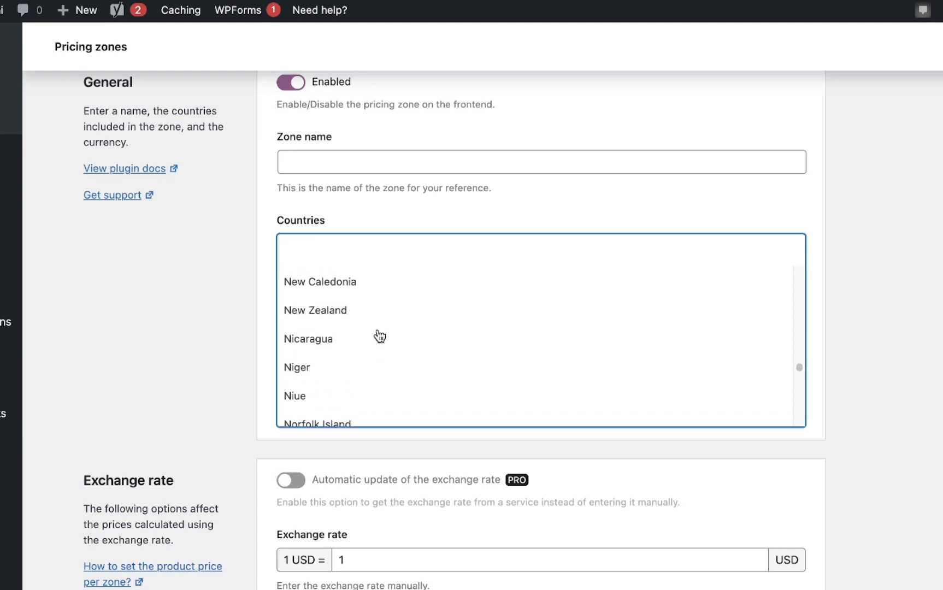
scroll(down, 3)
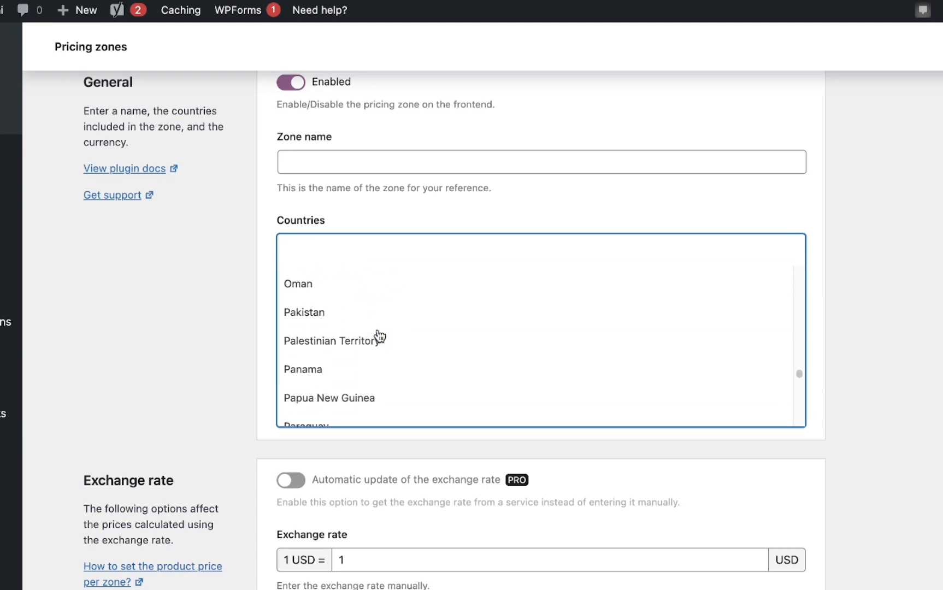
scroll(down, 3)
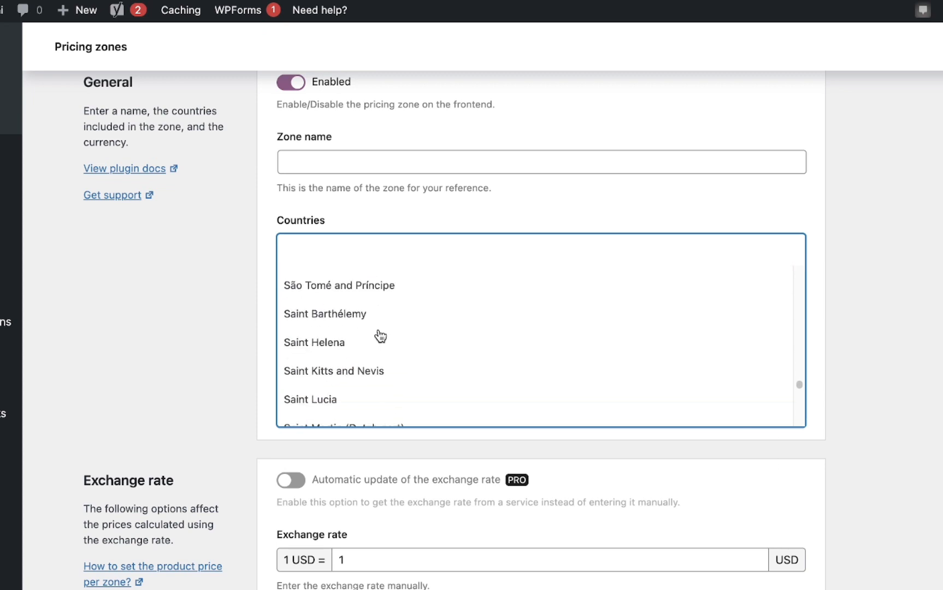
scroll(down, 3)
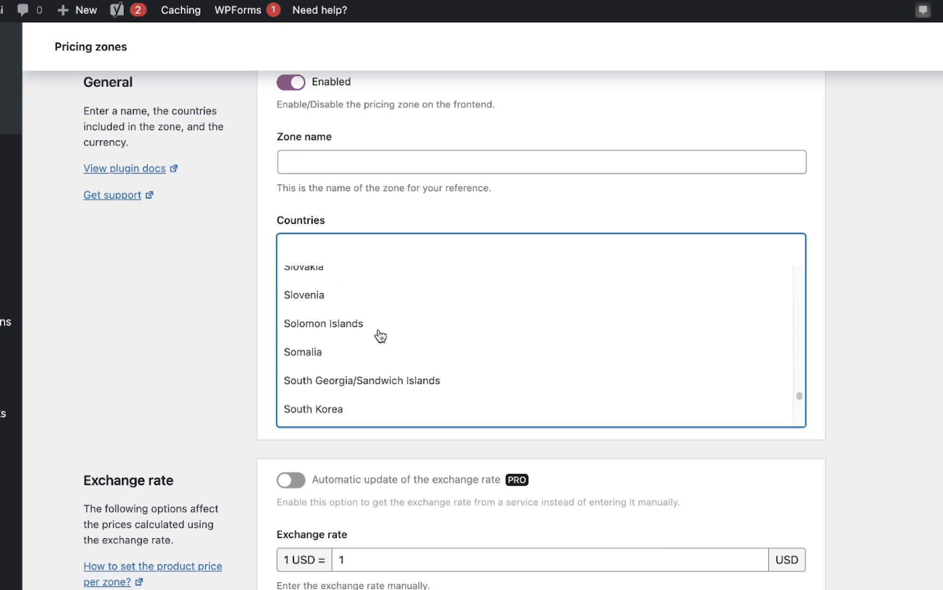
scroll(down, 3)
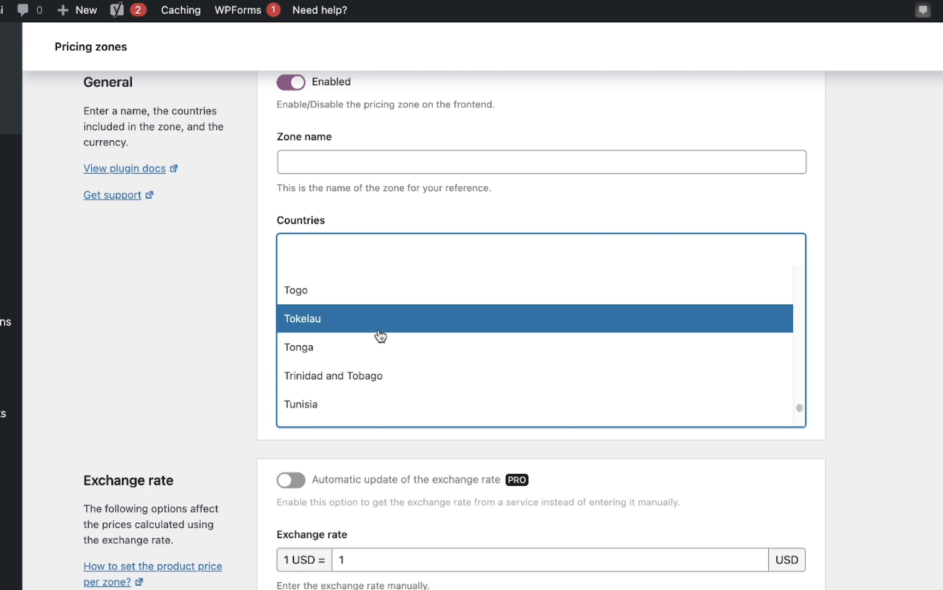
scroll(down, 3)
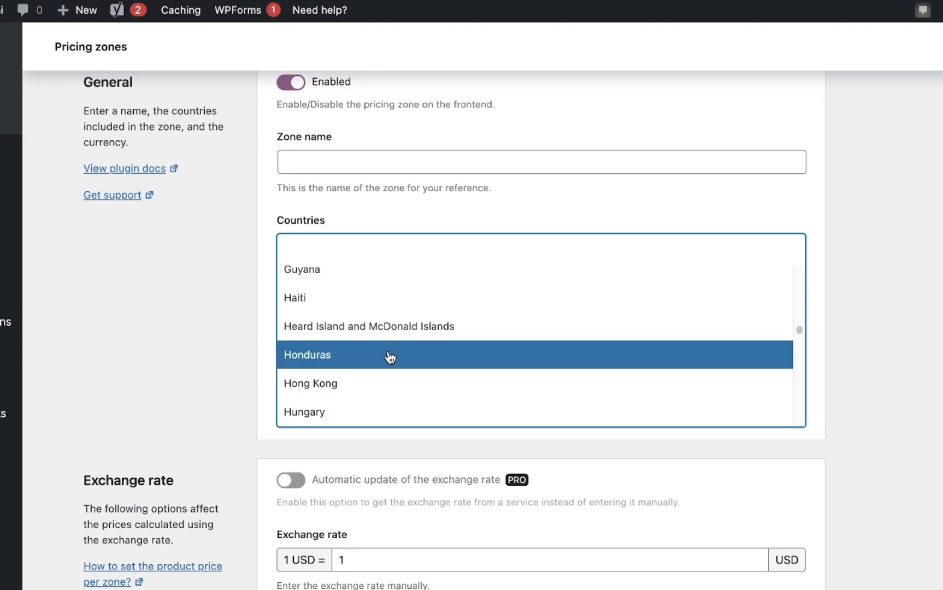
scroll(down, 3)
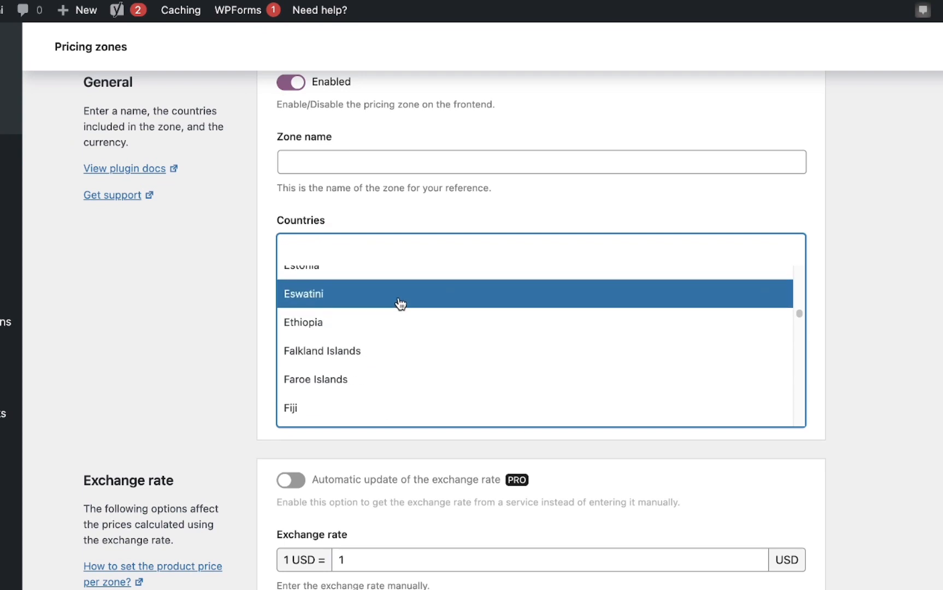
mouse_move(403, 299)
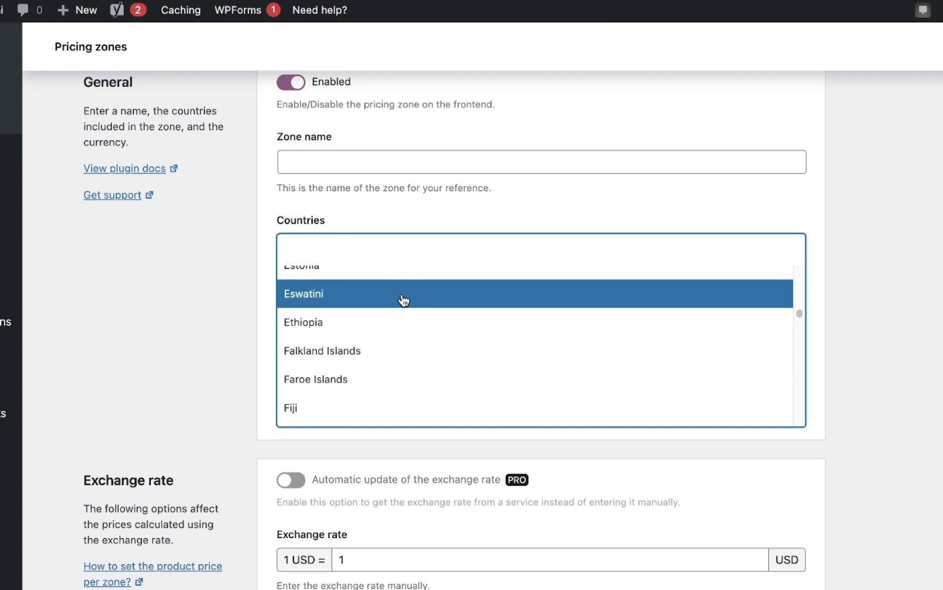